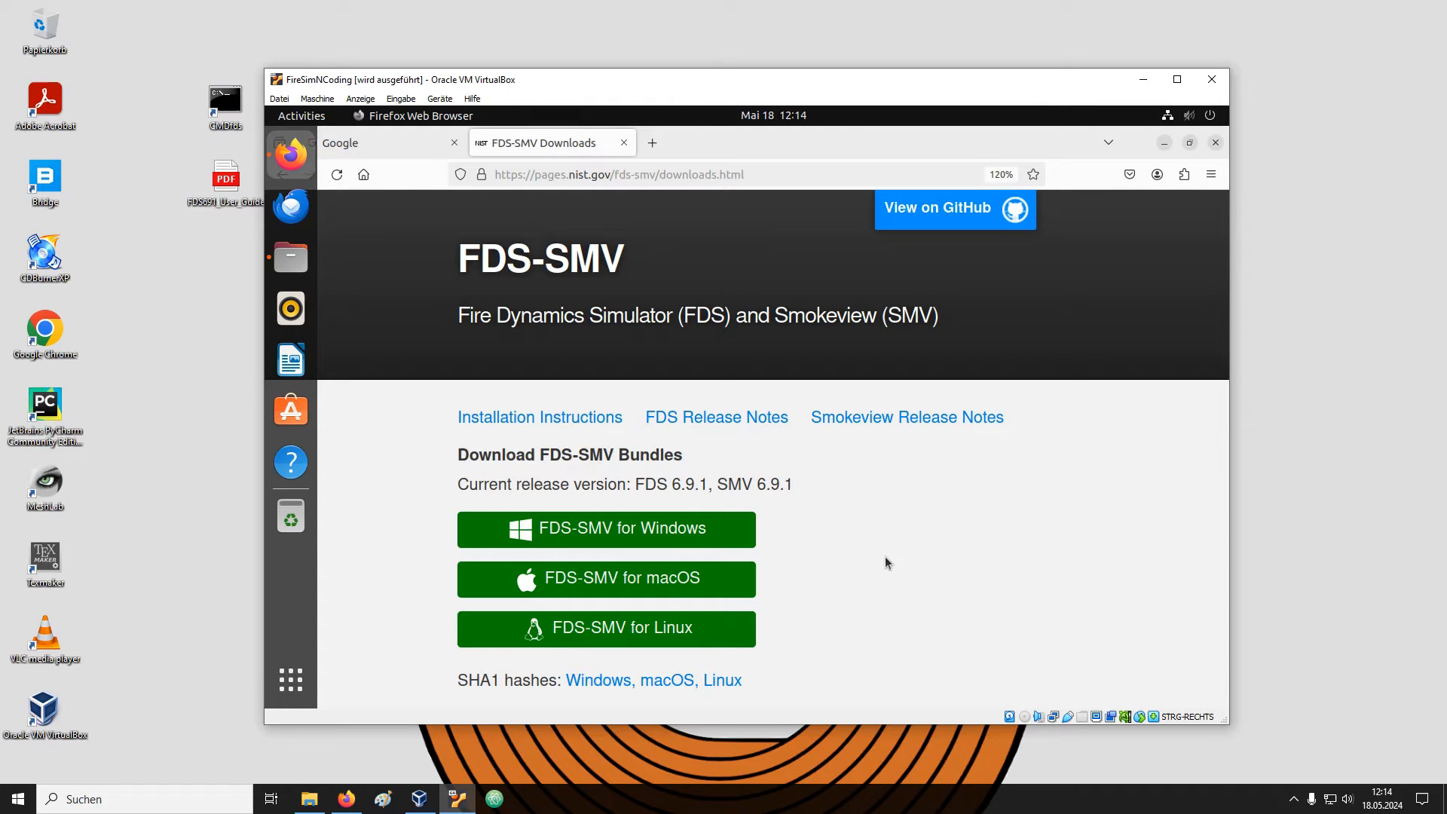
Search Google for 'fds download' and reach the pages.nist.gov FDS-SMV Downloads result.
left_click(1215, 142)
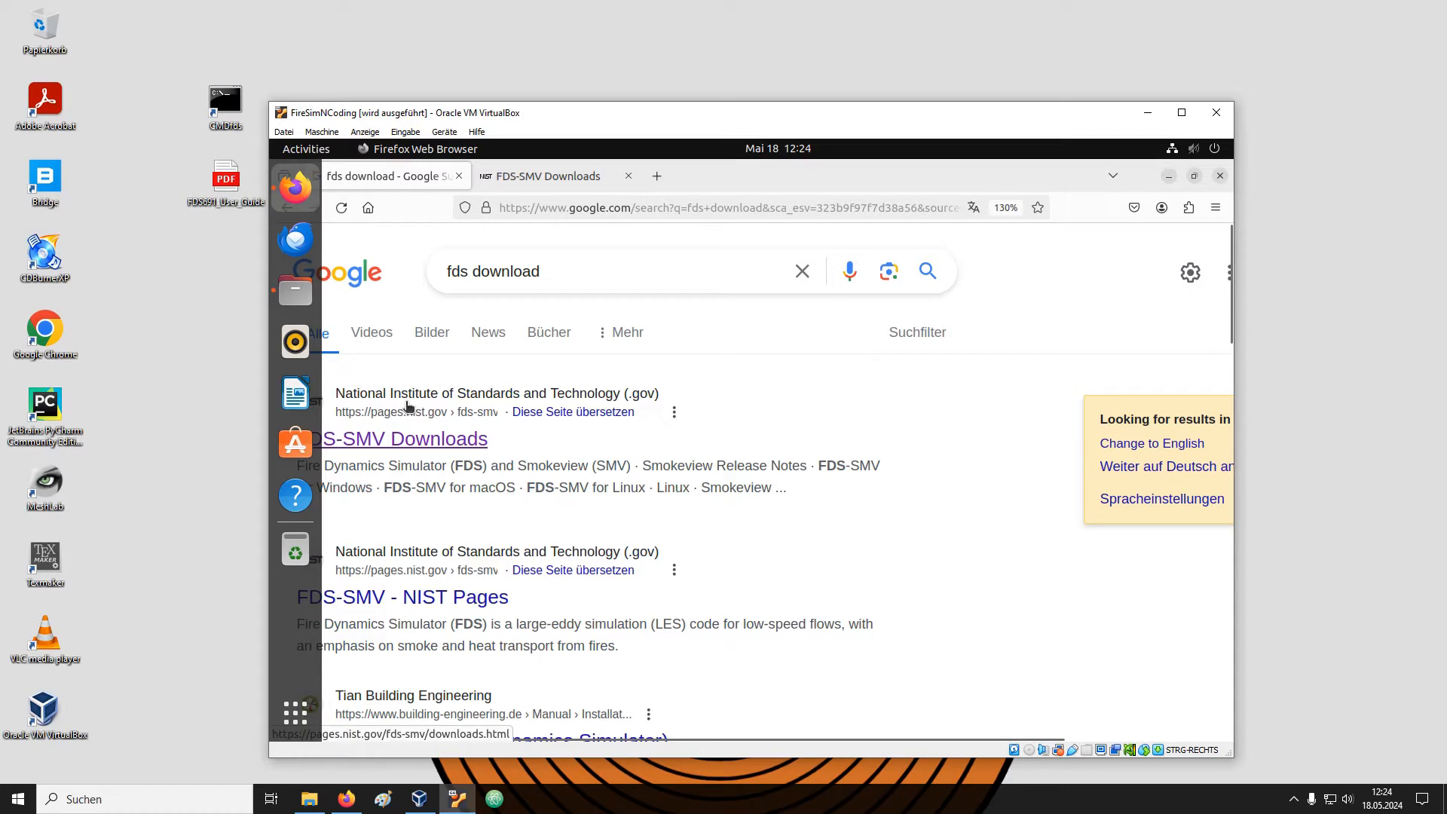
mouse_move(444, 448)
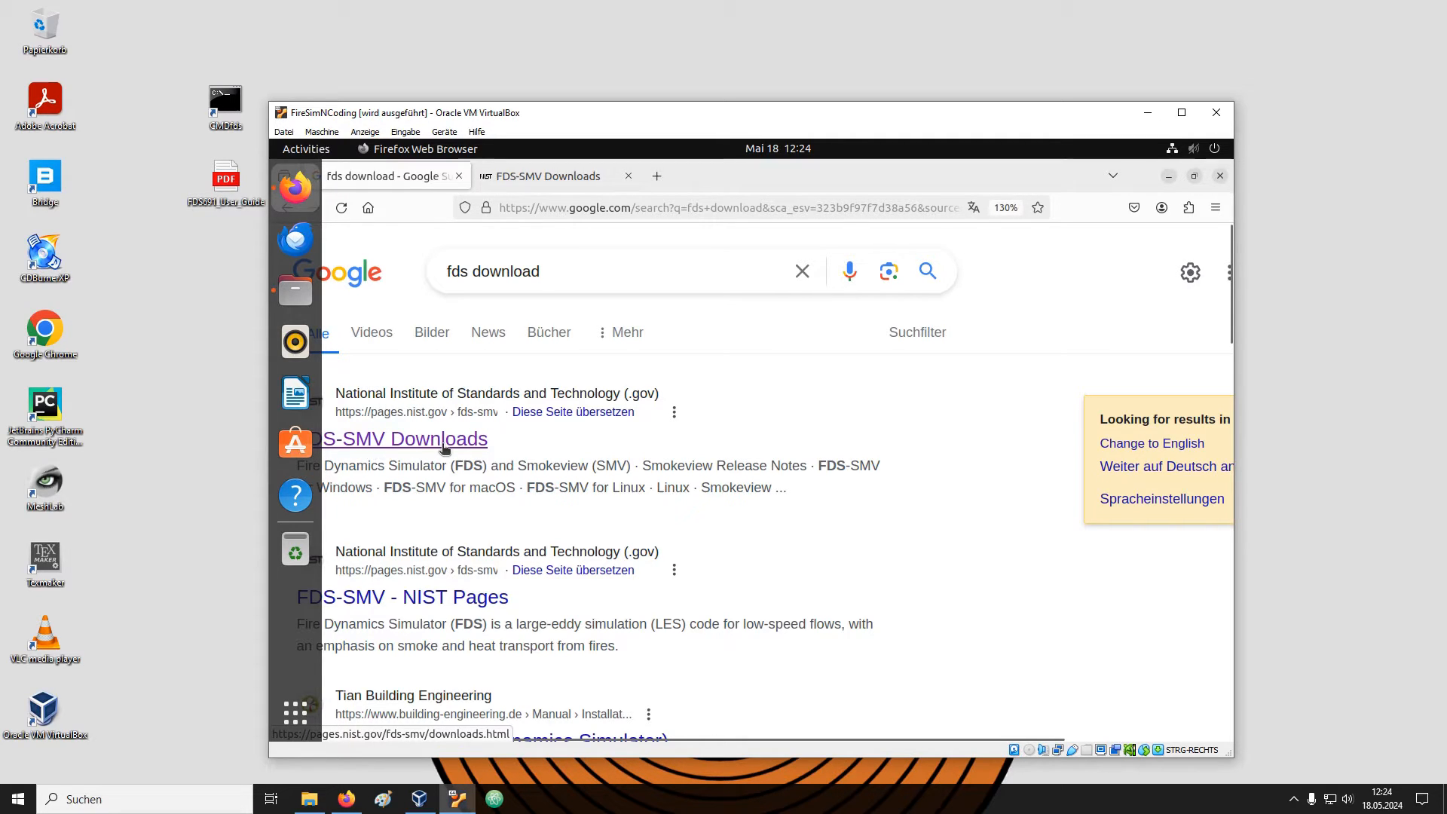
left_click(398, 438)
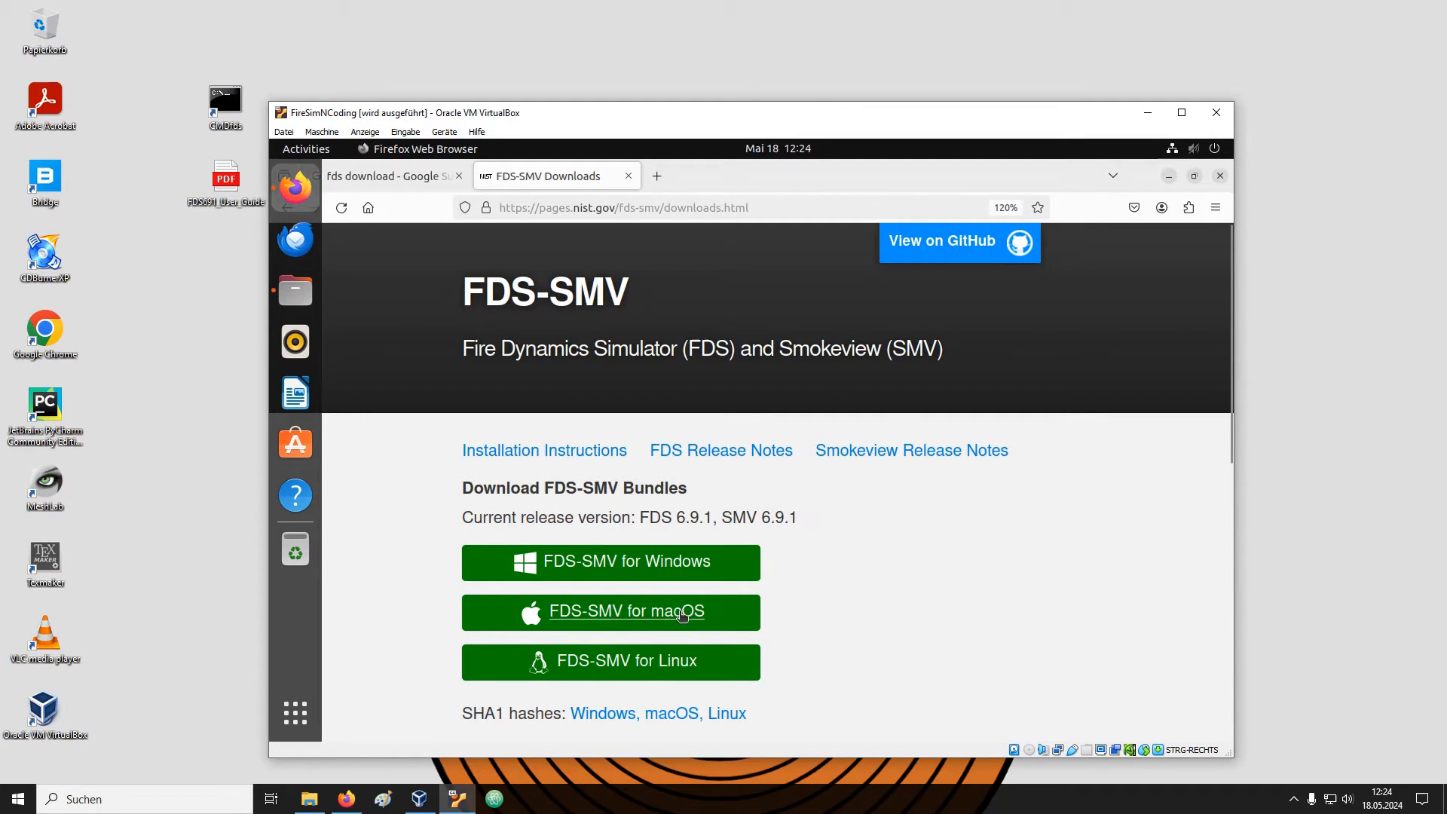
mouse_move(643, 660)
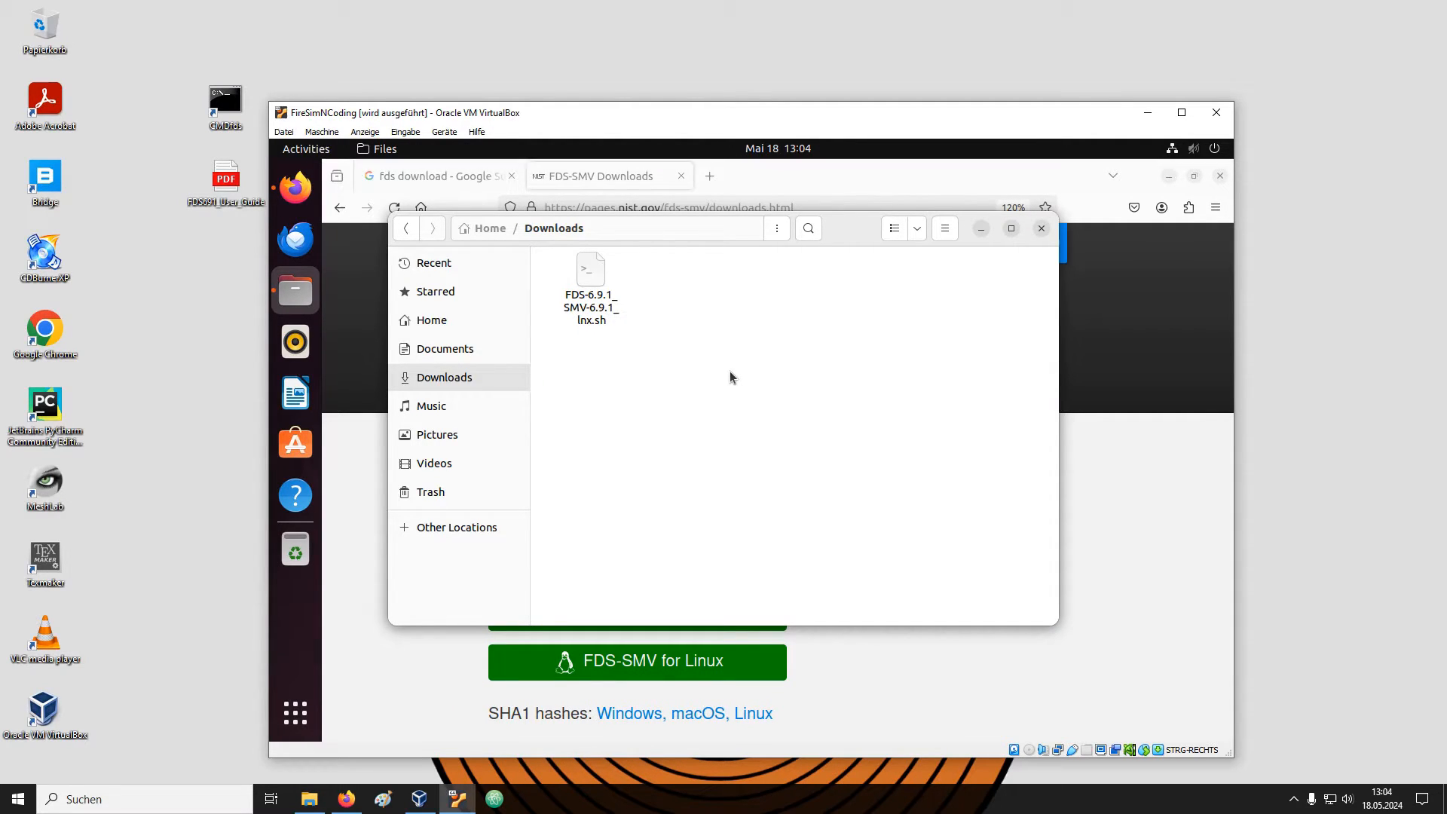
Use Open in Terminal on empty space in Downloads beside FDS-6.9.1_SMV-6.9.1_lnx.sh.
right_click(731, 377)
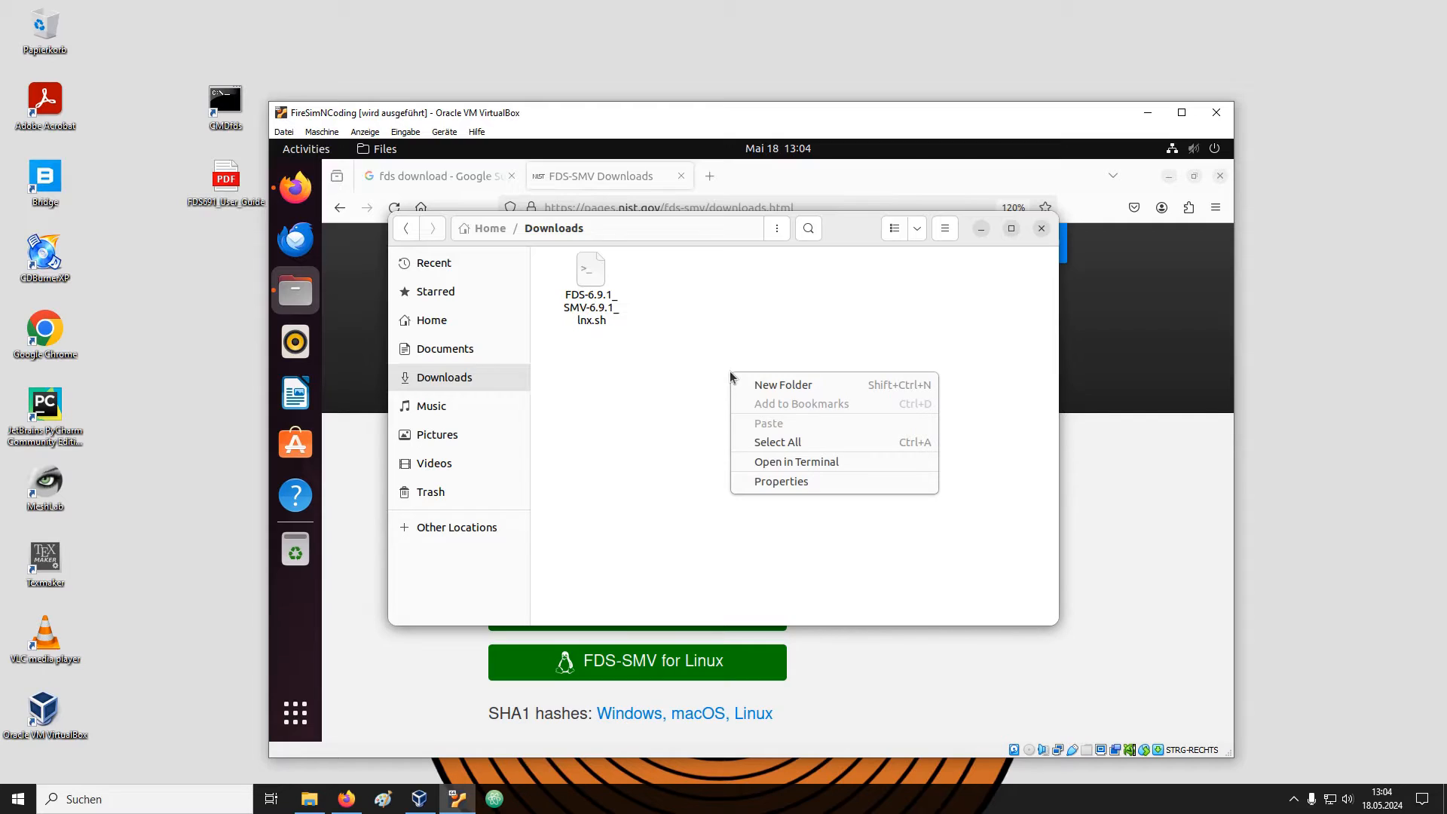
left_click(795, 461)
type("ls")
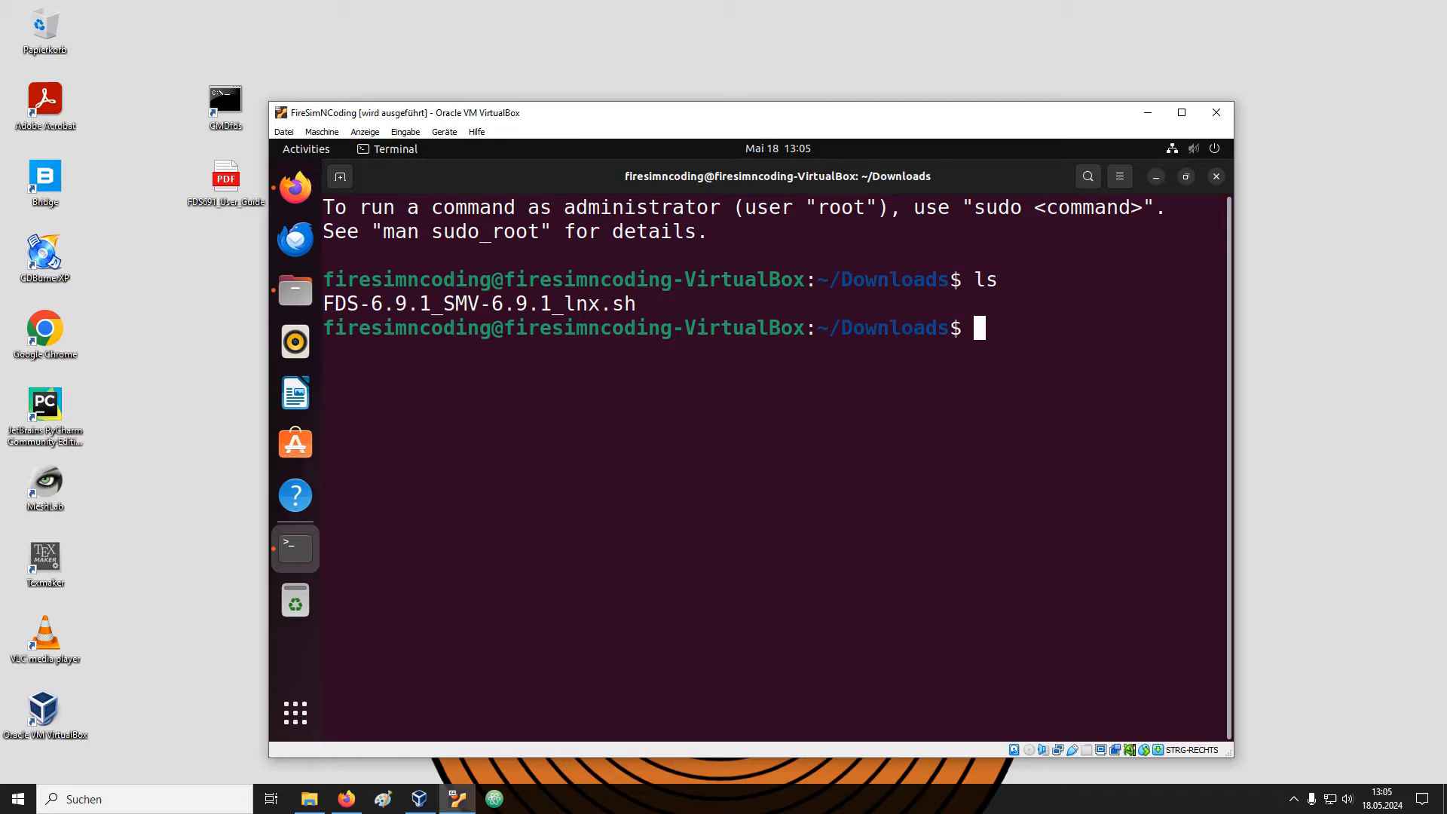
Run bash FDS-6.9.1_SMV-6.9.1_lnx.sh, accept the FDS-6.9.1_SMV-6.9.1 home location and answer yes.
type("bash FDS-6.9.1_SMV-6.9.1_lnx.sh")
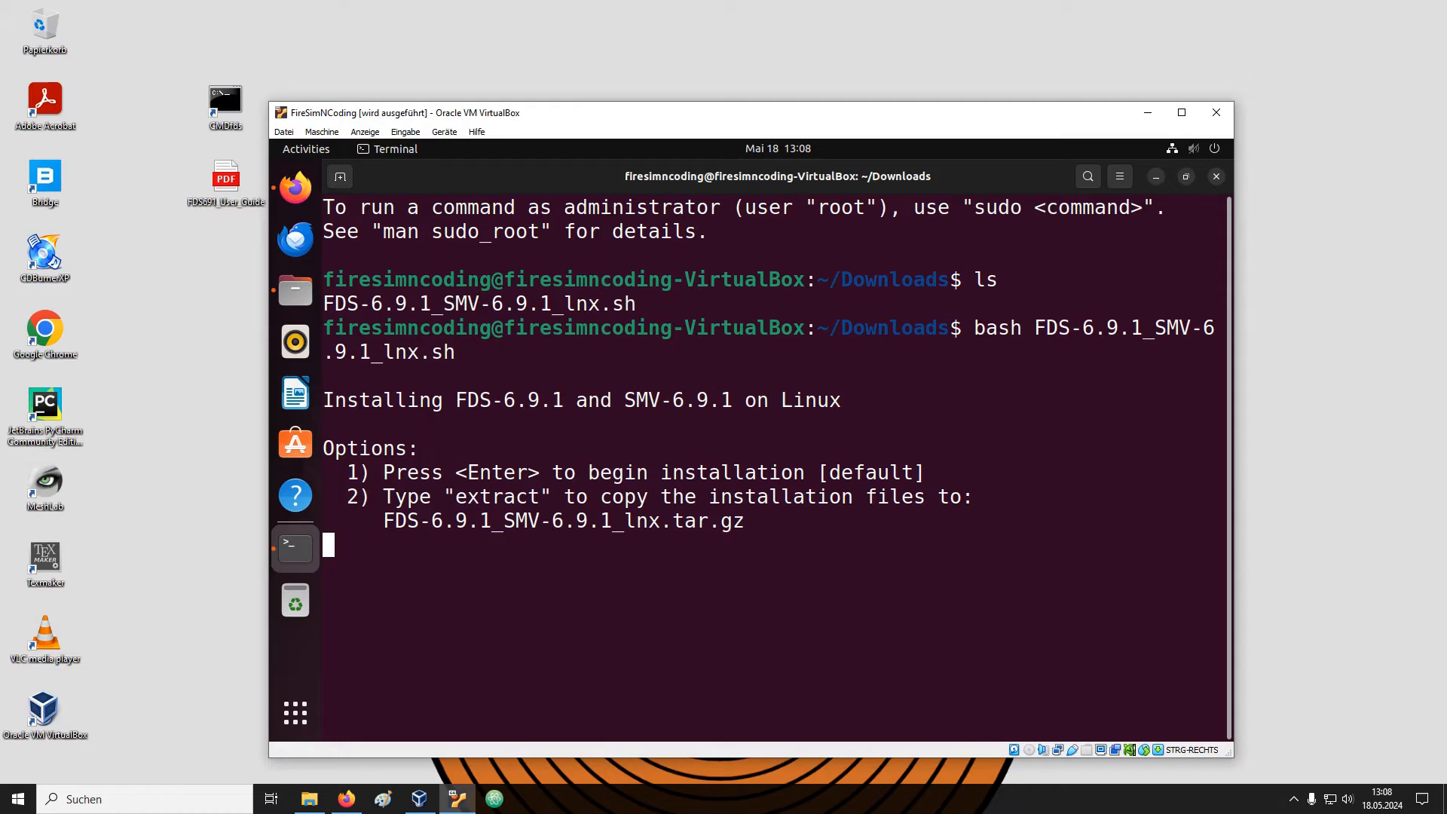
type("1")
type("4")
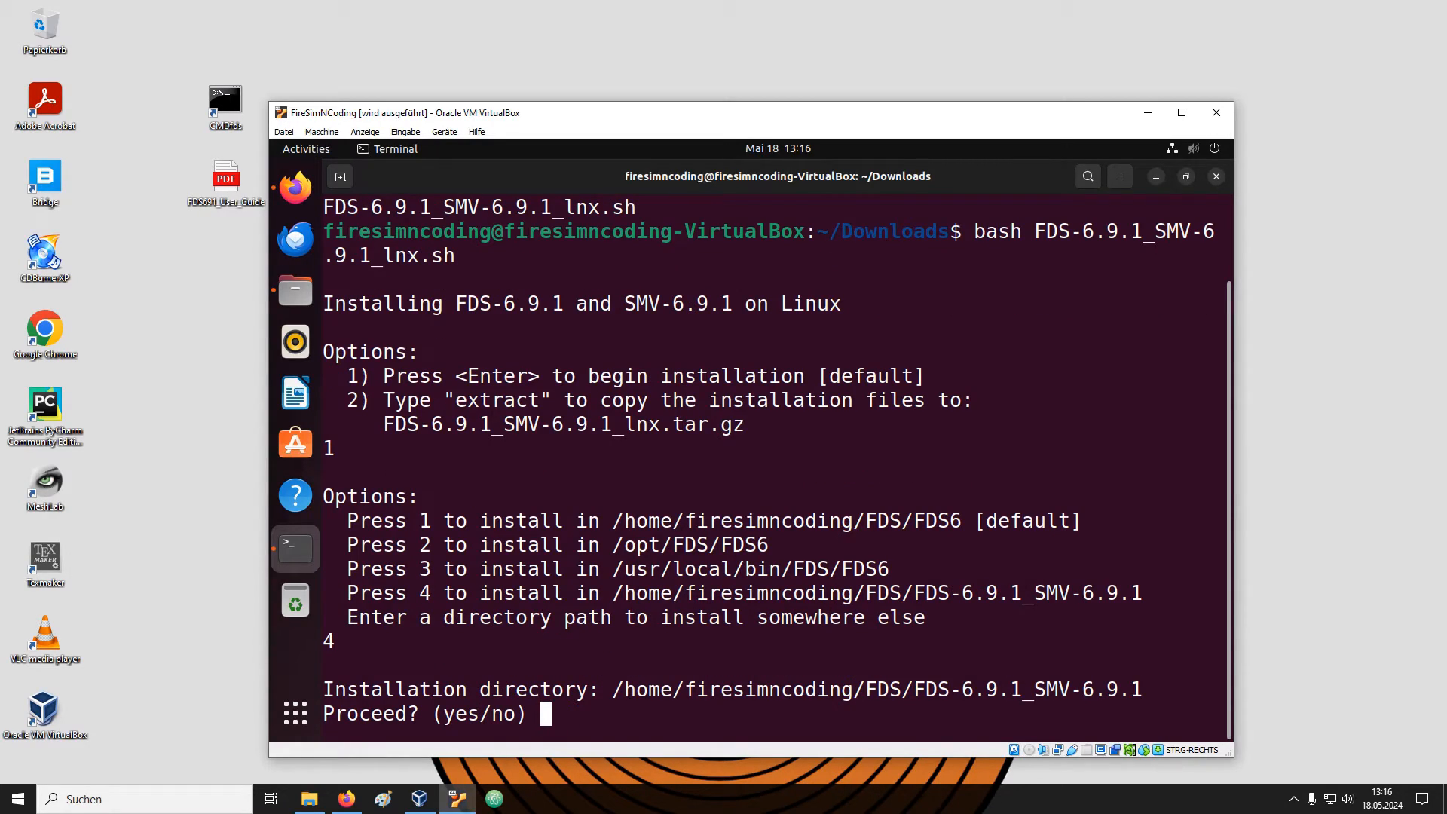
type("yes")
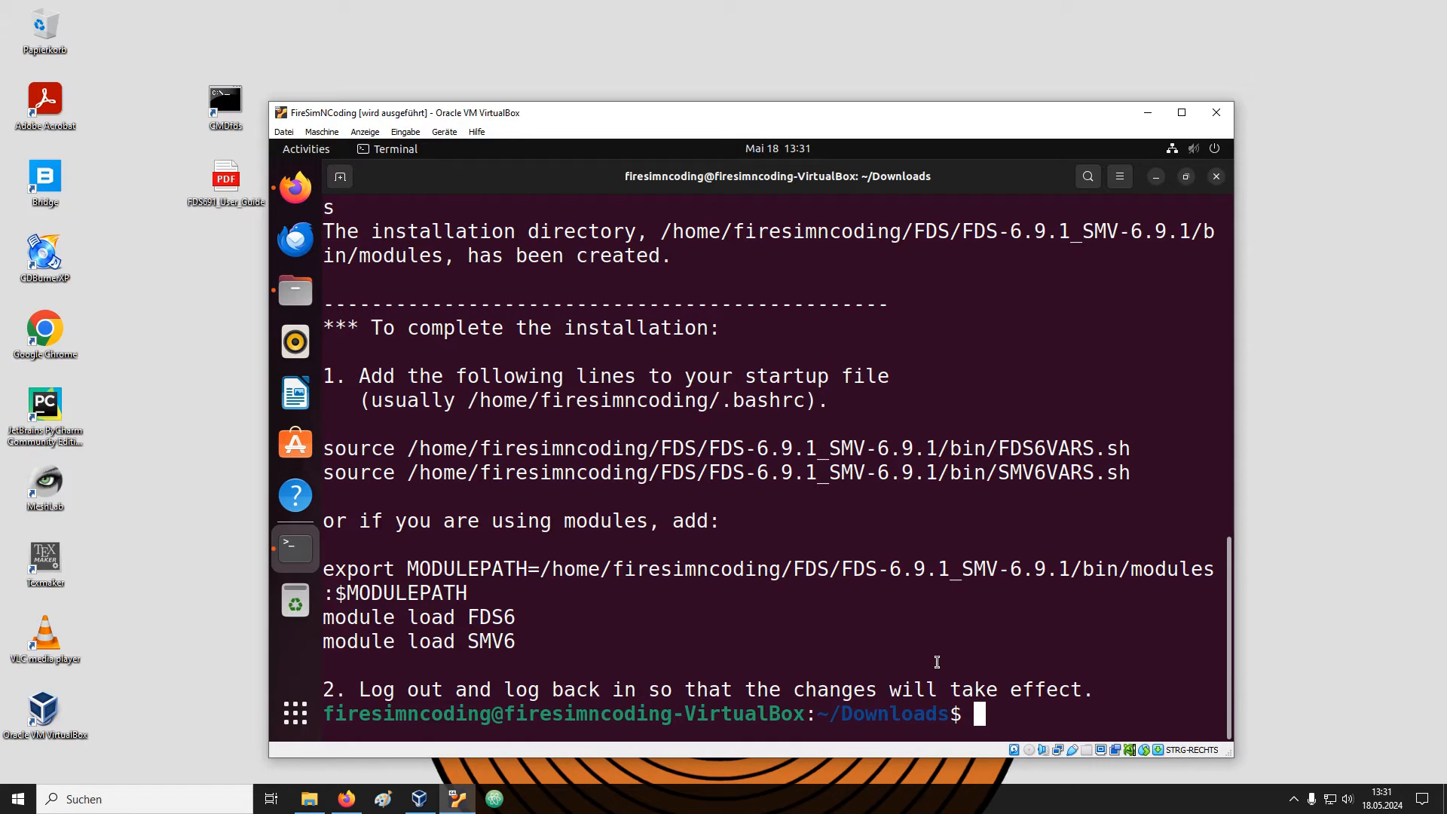
Run fds to see 'command not found' and copy the installer's two source lines.
type("fds")
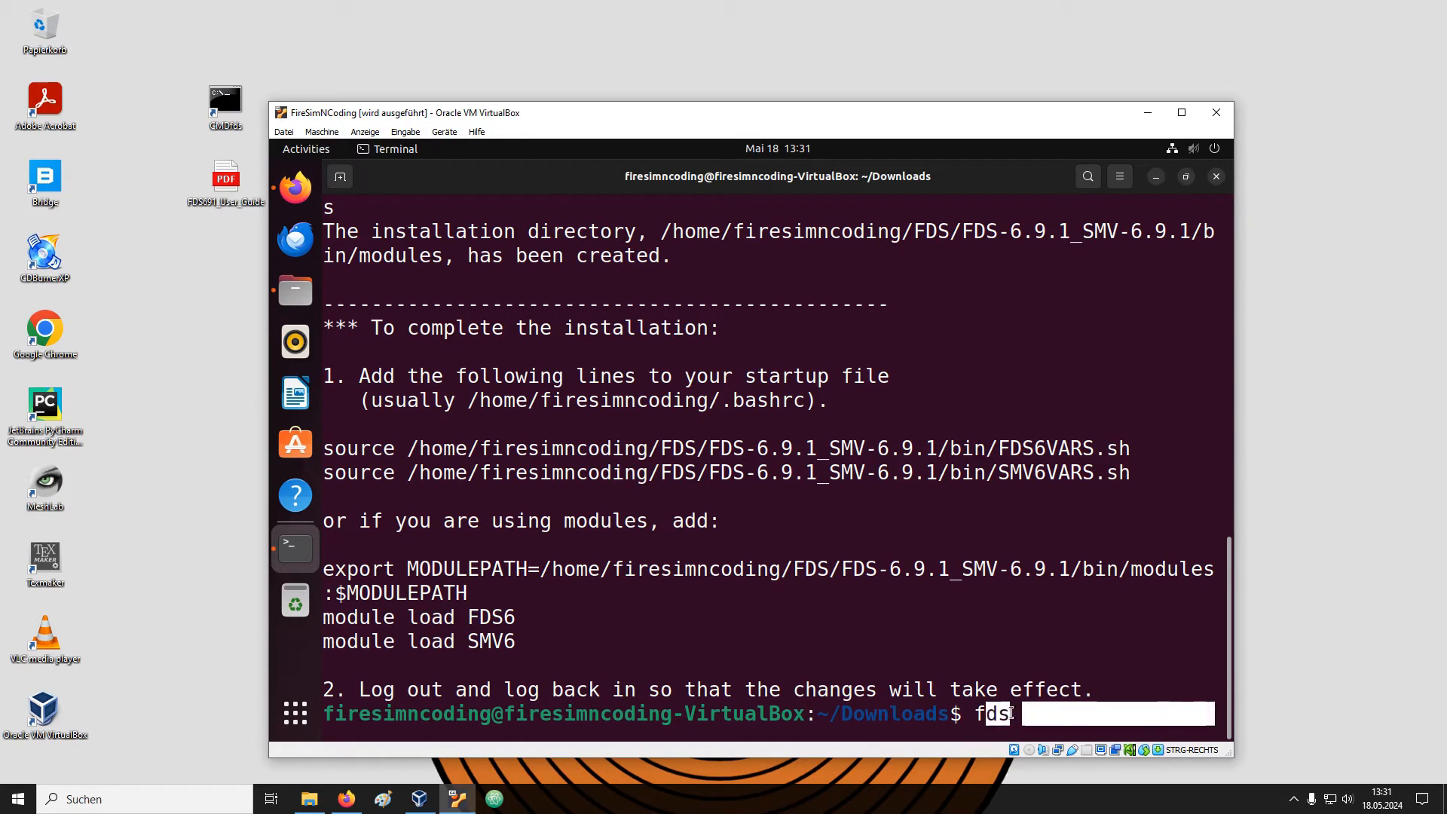
key("Return")
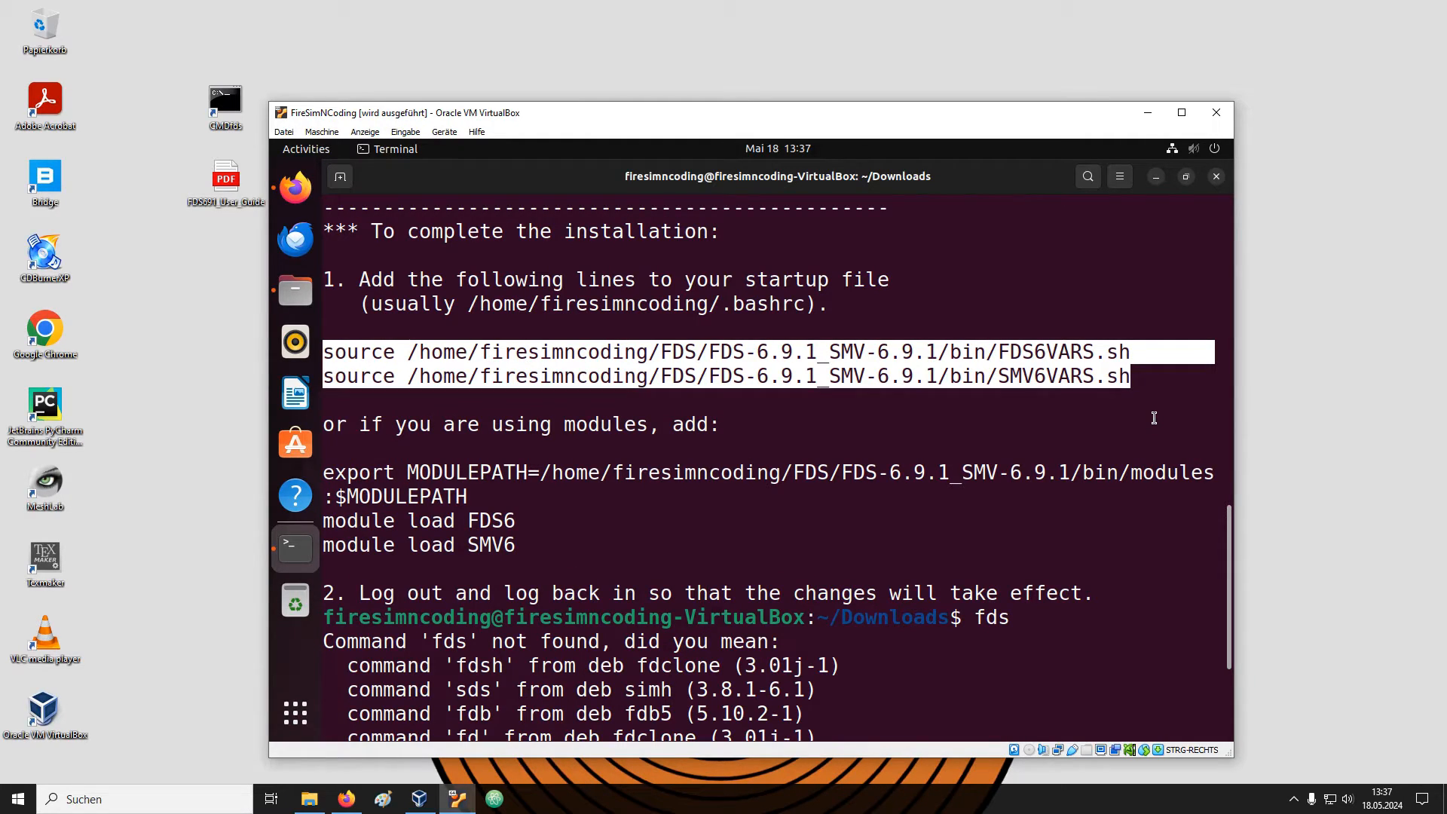
right_click(934, 418)
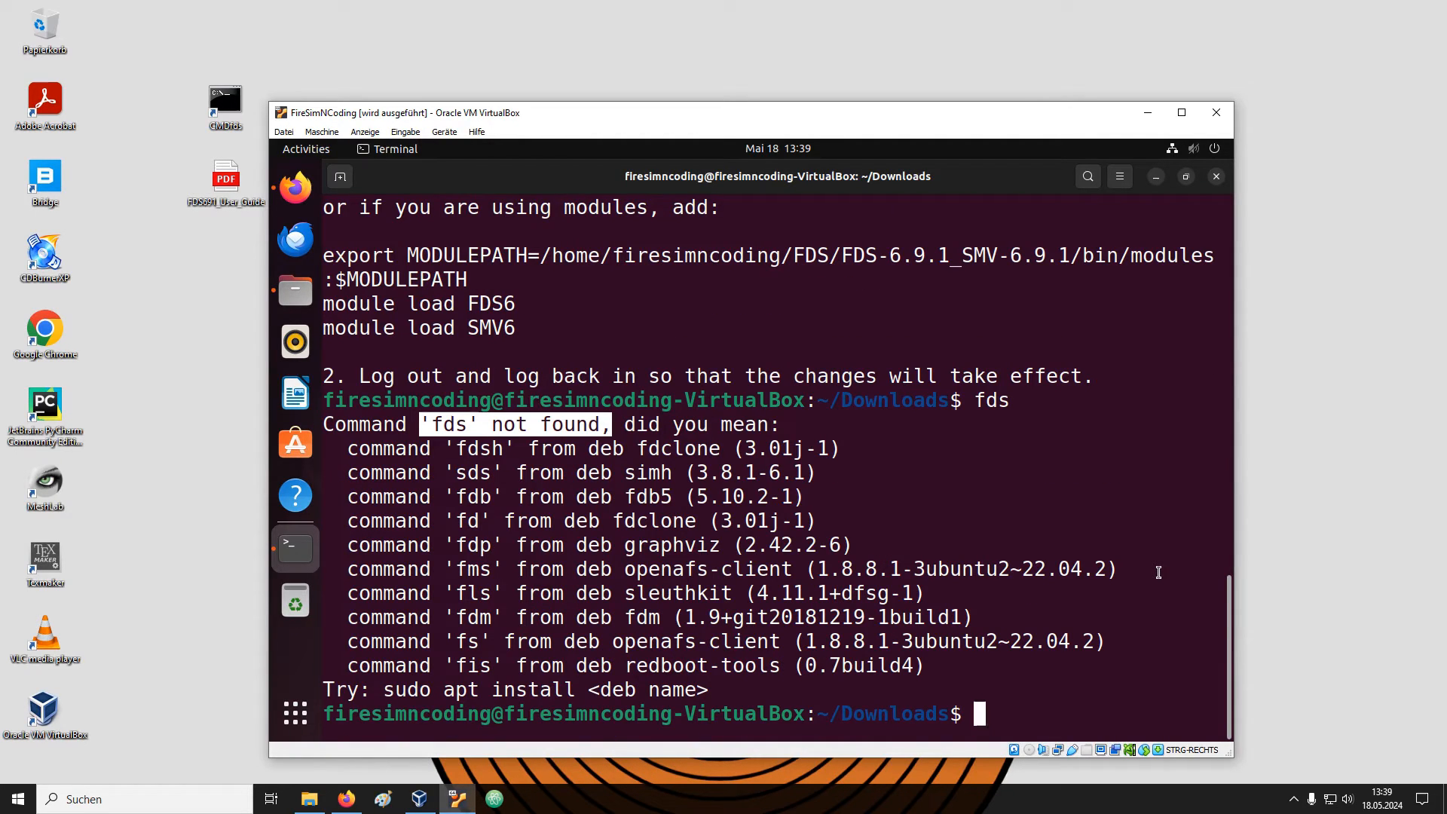
Return to the home folder with cd and list all files with ls -a to find .bashrc.
type("cd")
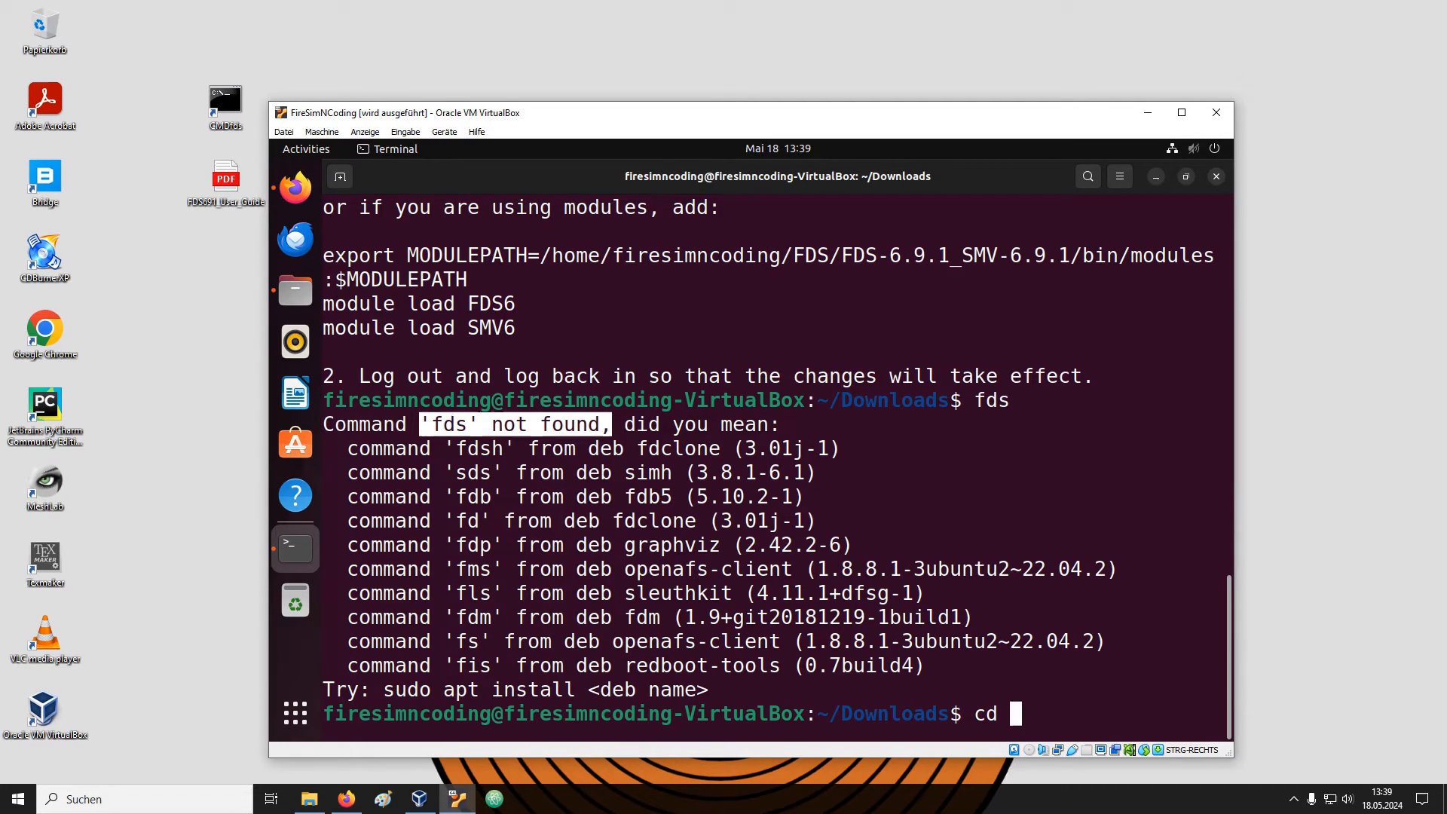
key("Return")
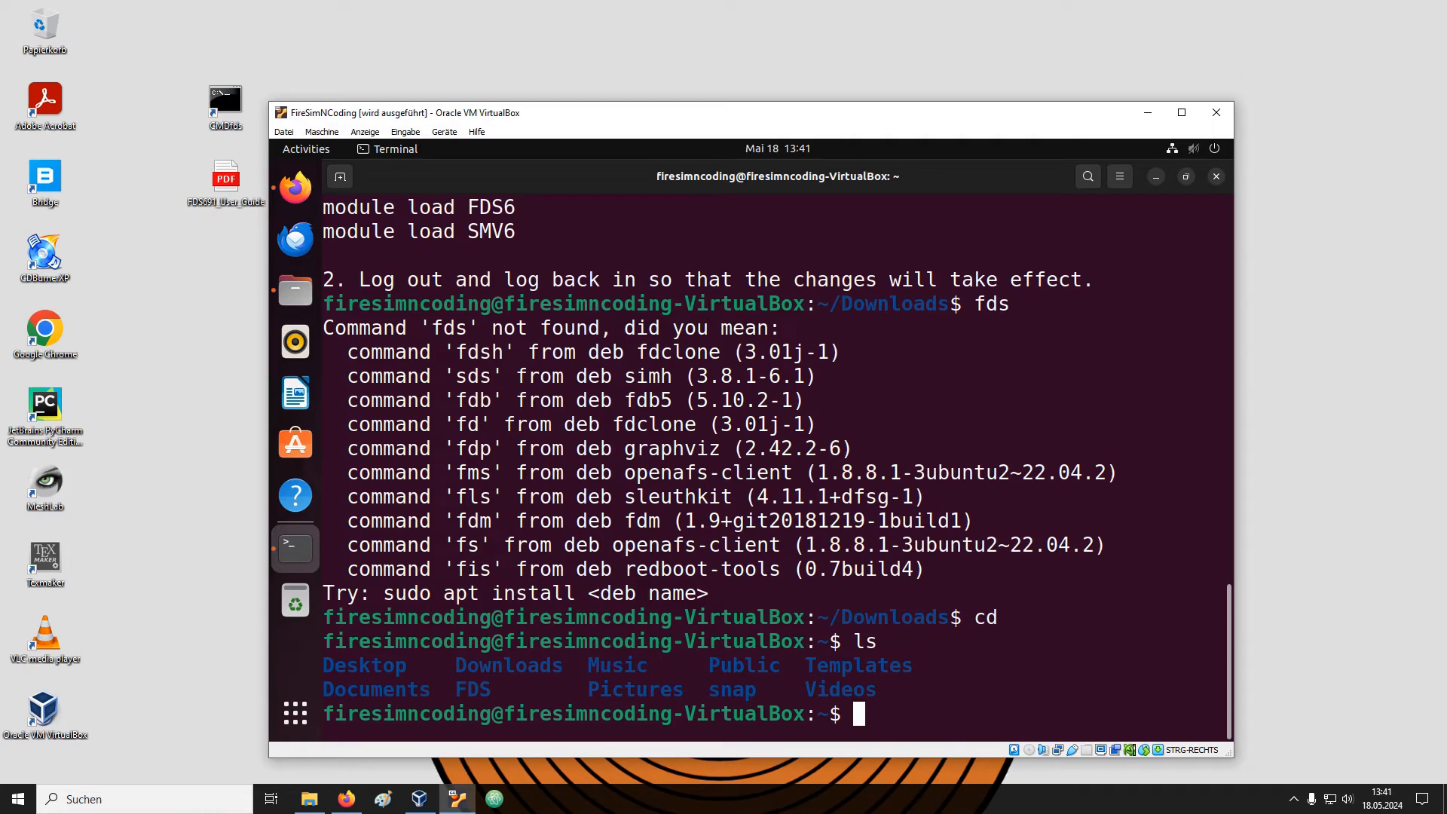
type("ls -a")
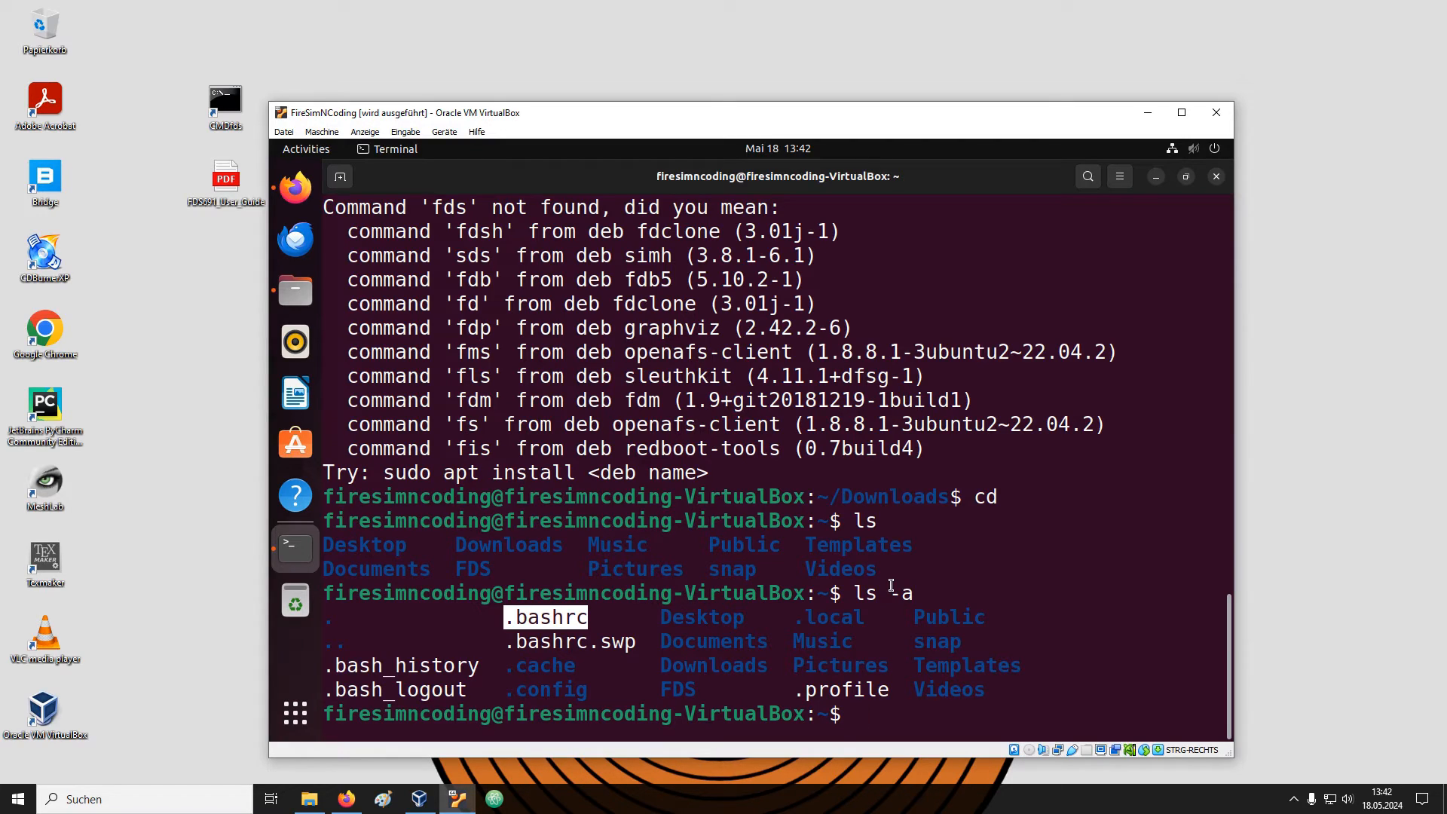
Edit .bashrc in nano, adding '# FDS 6.9.1 path' and both source lines, and save it.
type("nano .bashrc")
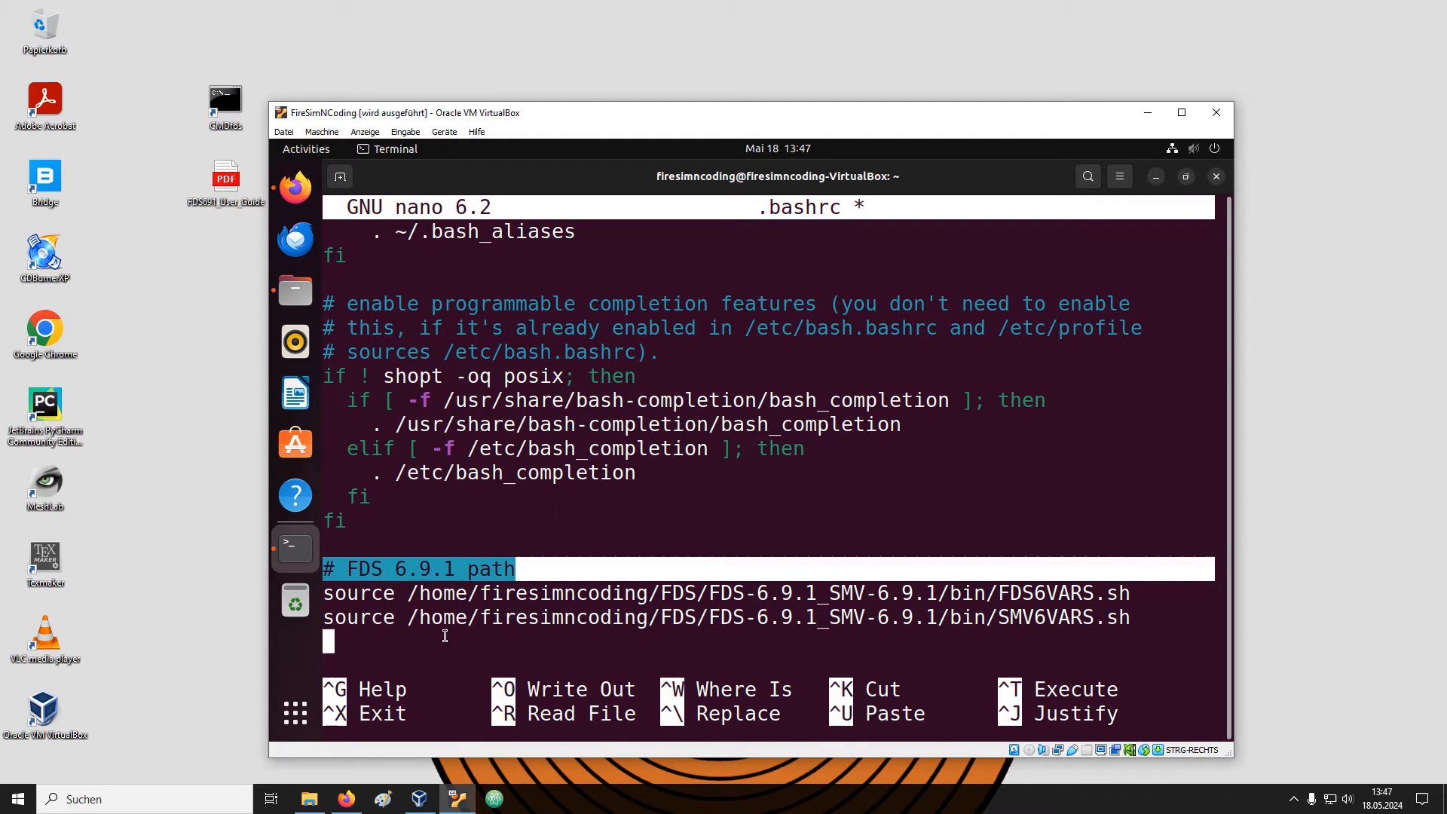
key("ctrl+o")
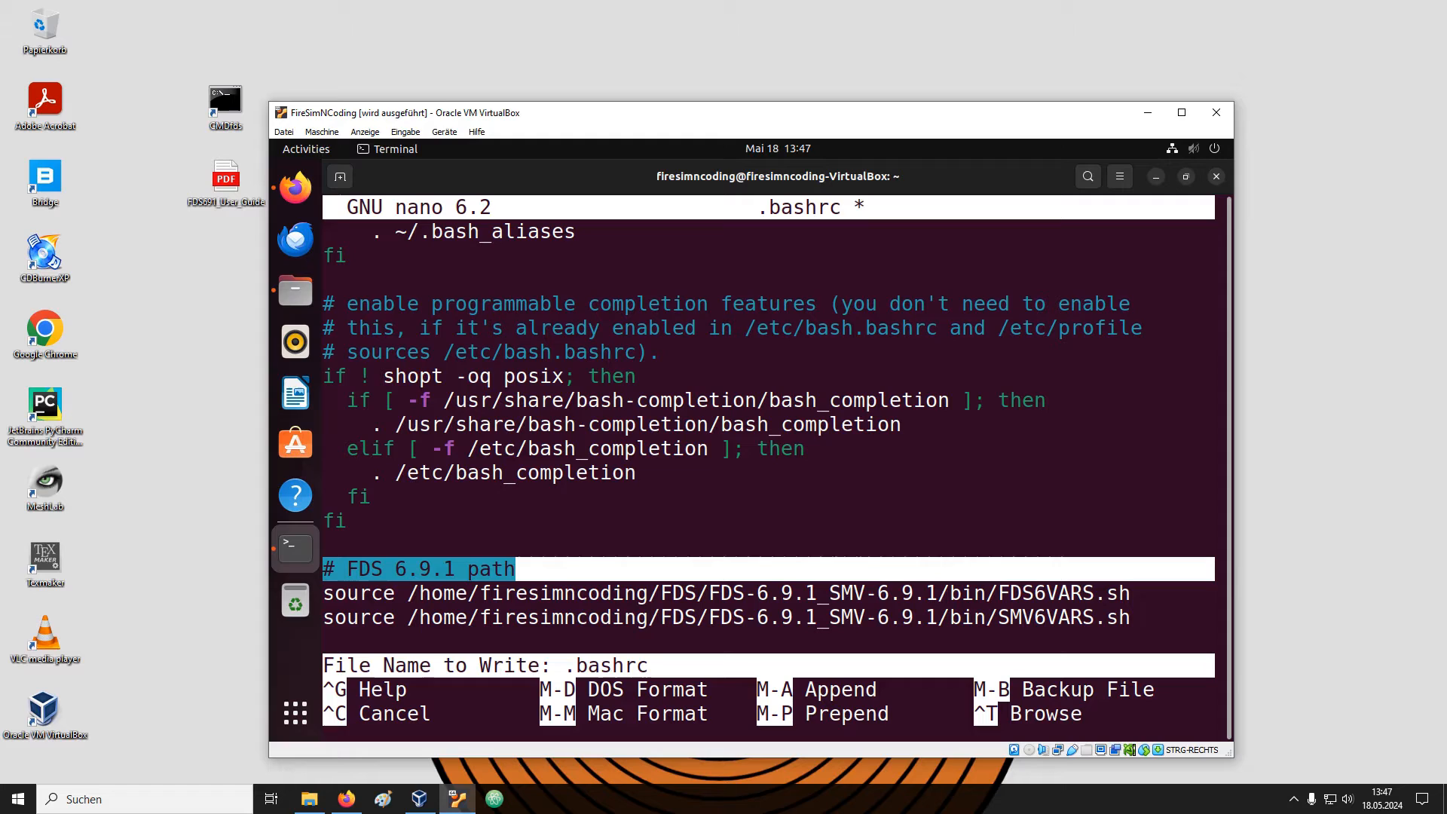
key("Enter")
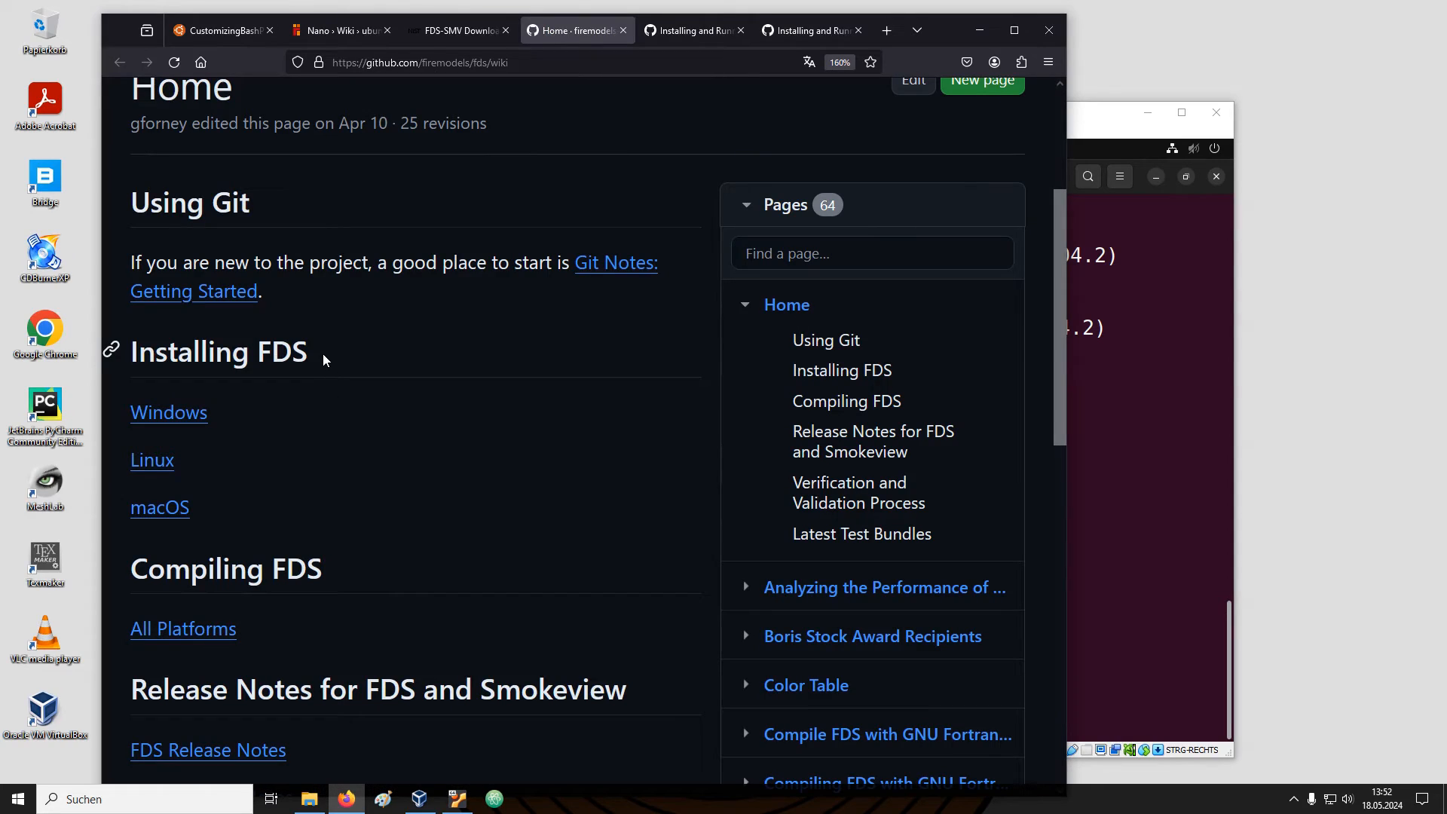
Read the wiki's macOS installation guide, noting the .zshrc startup file name.
double_click(220, 351)
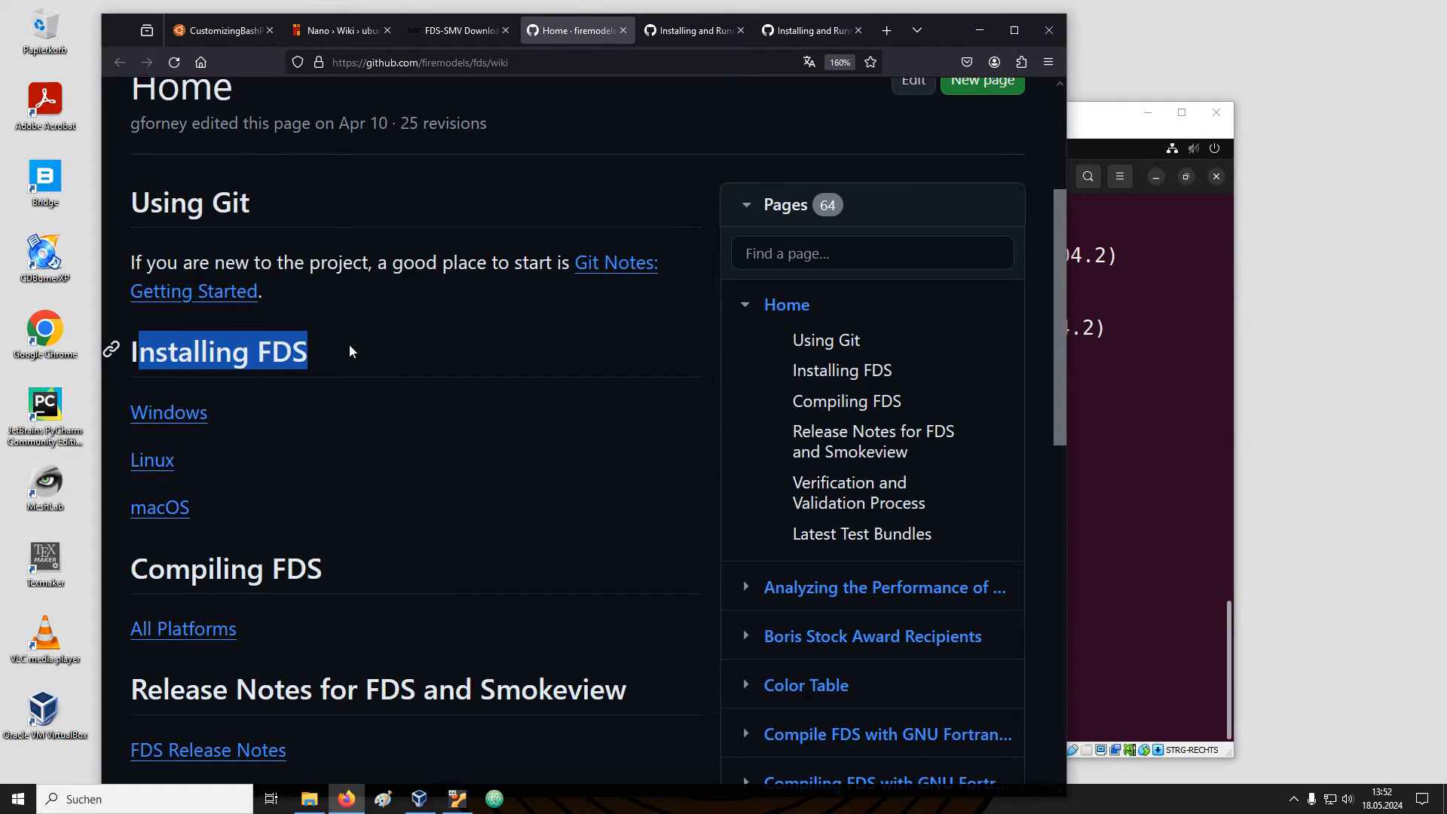
mouse_move(159, 508)
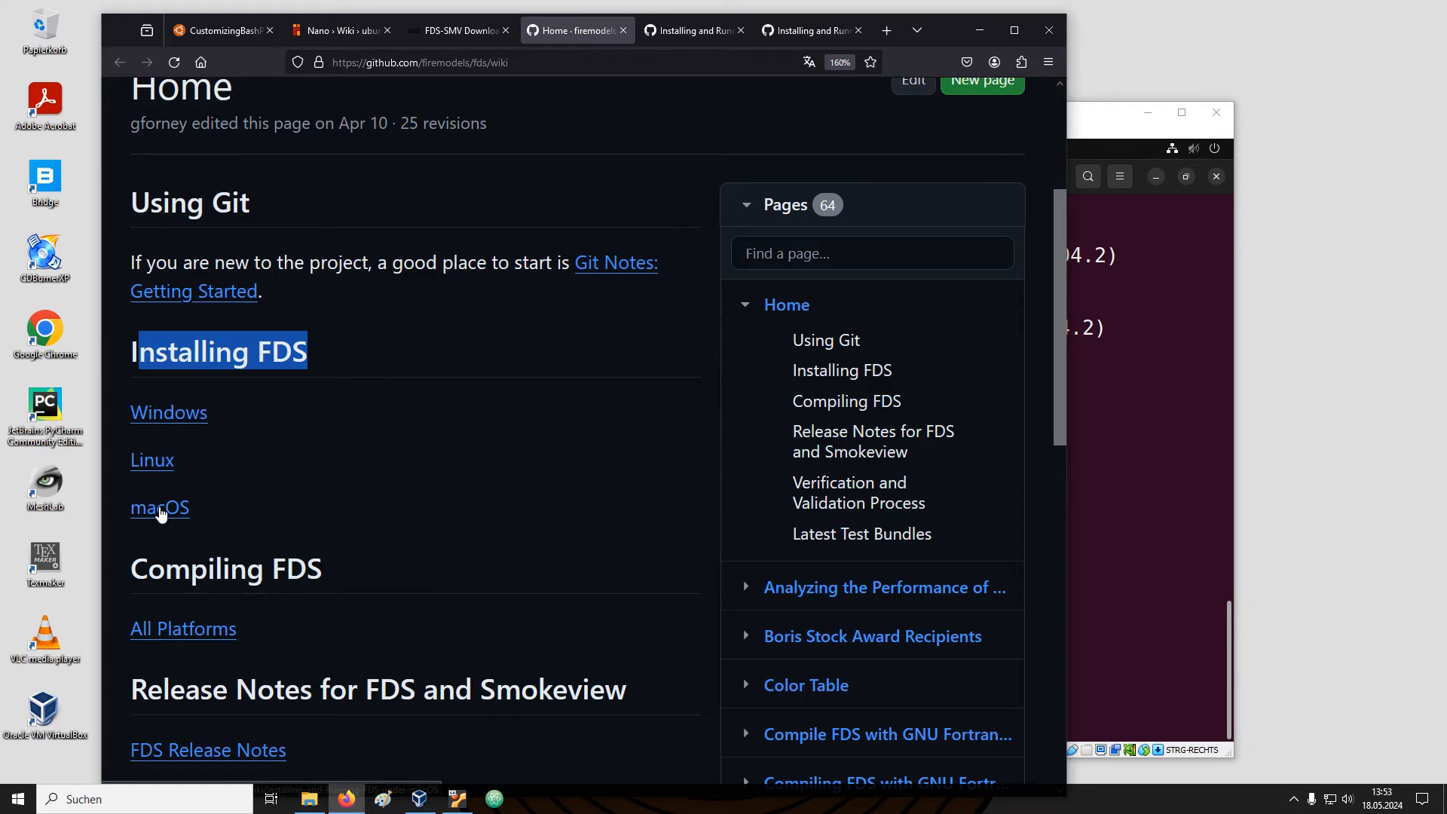
left_click(158, 509)
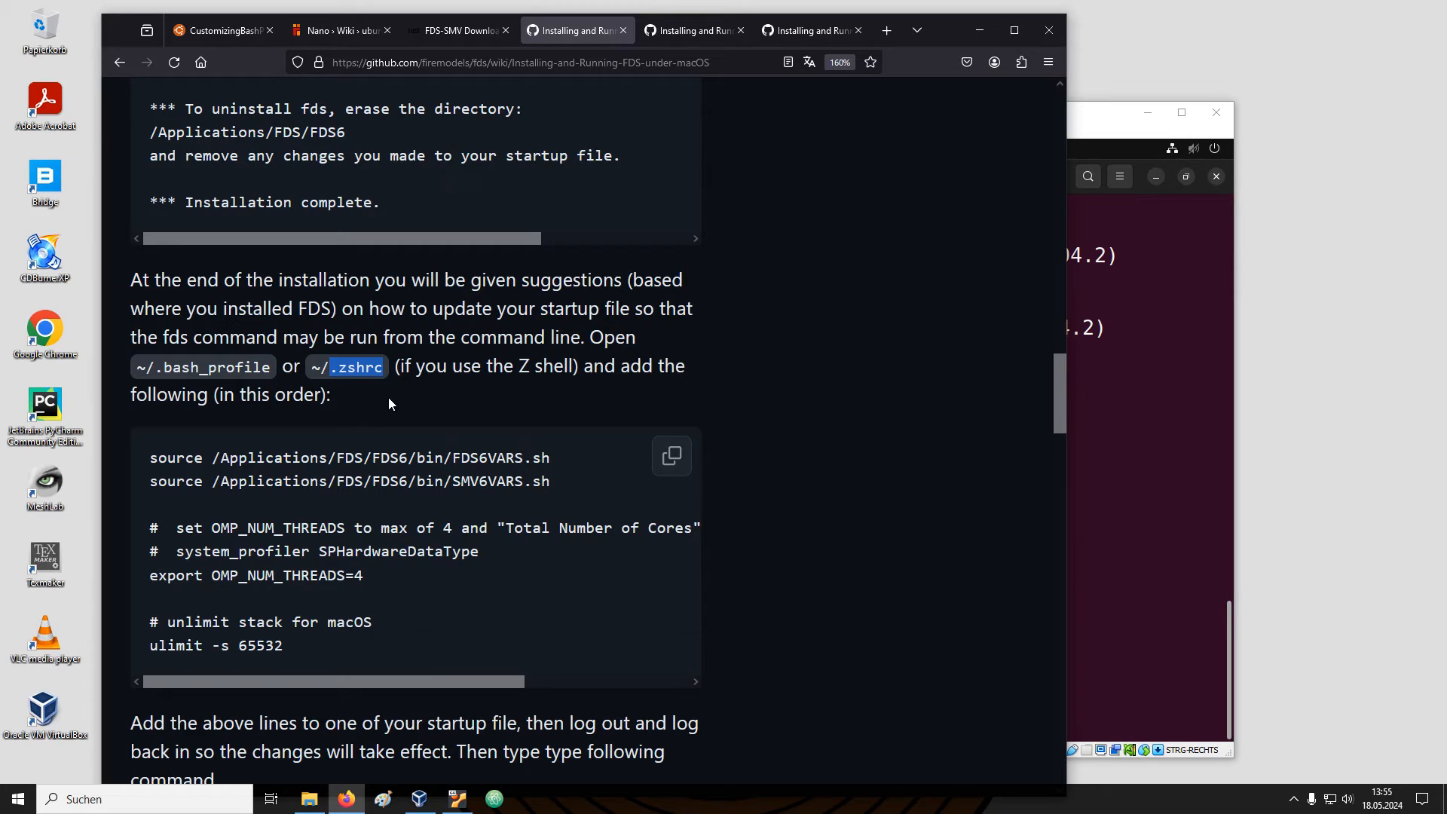
left_click_drag(164, 458, 506, 481)
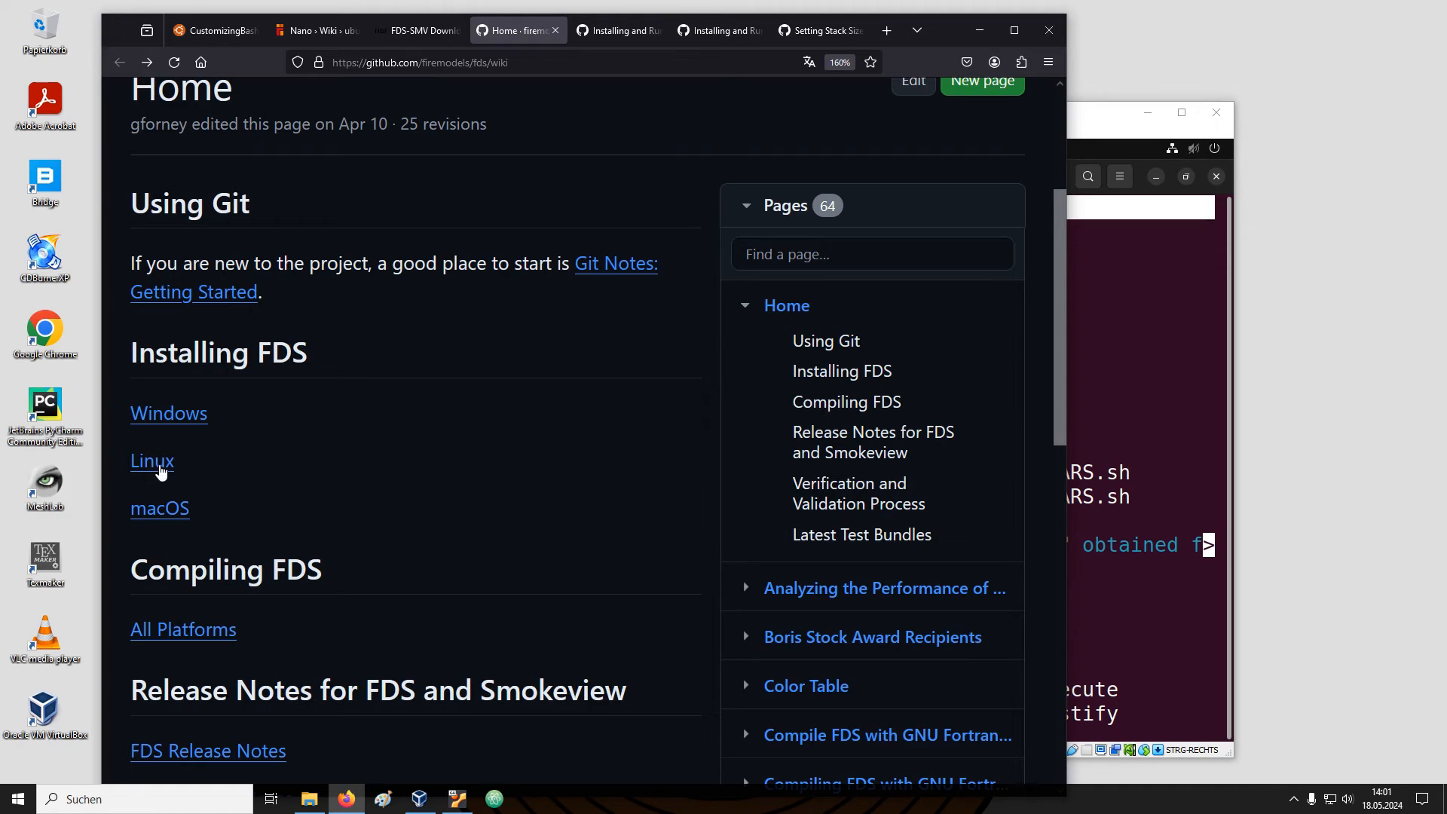
Read the Linux installation guide and follow its 'unlimit your stack size' link.
left_click(151, 461)
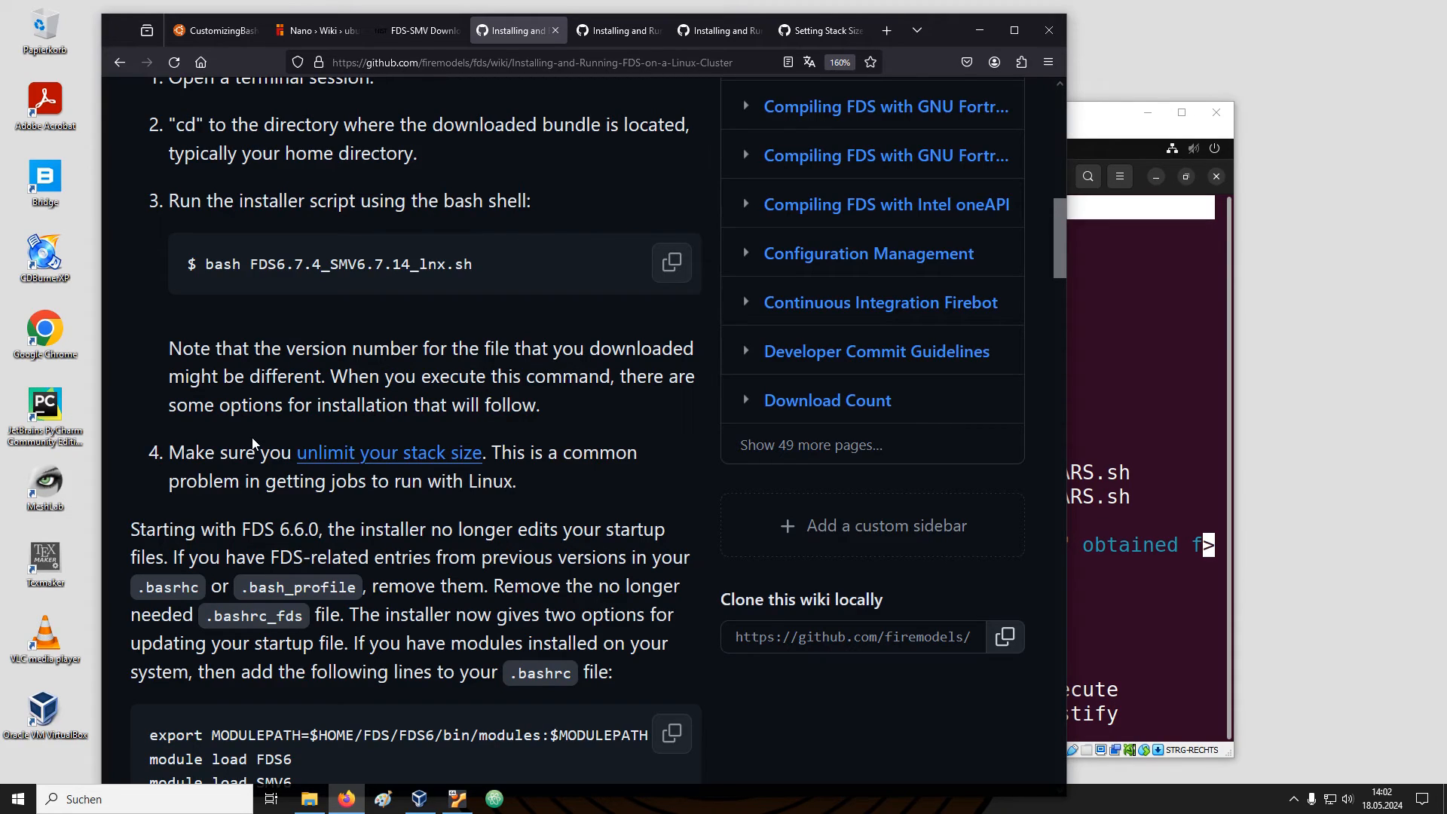
left_click(389, 452)
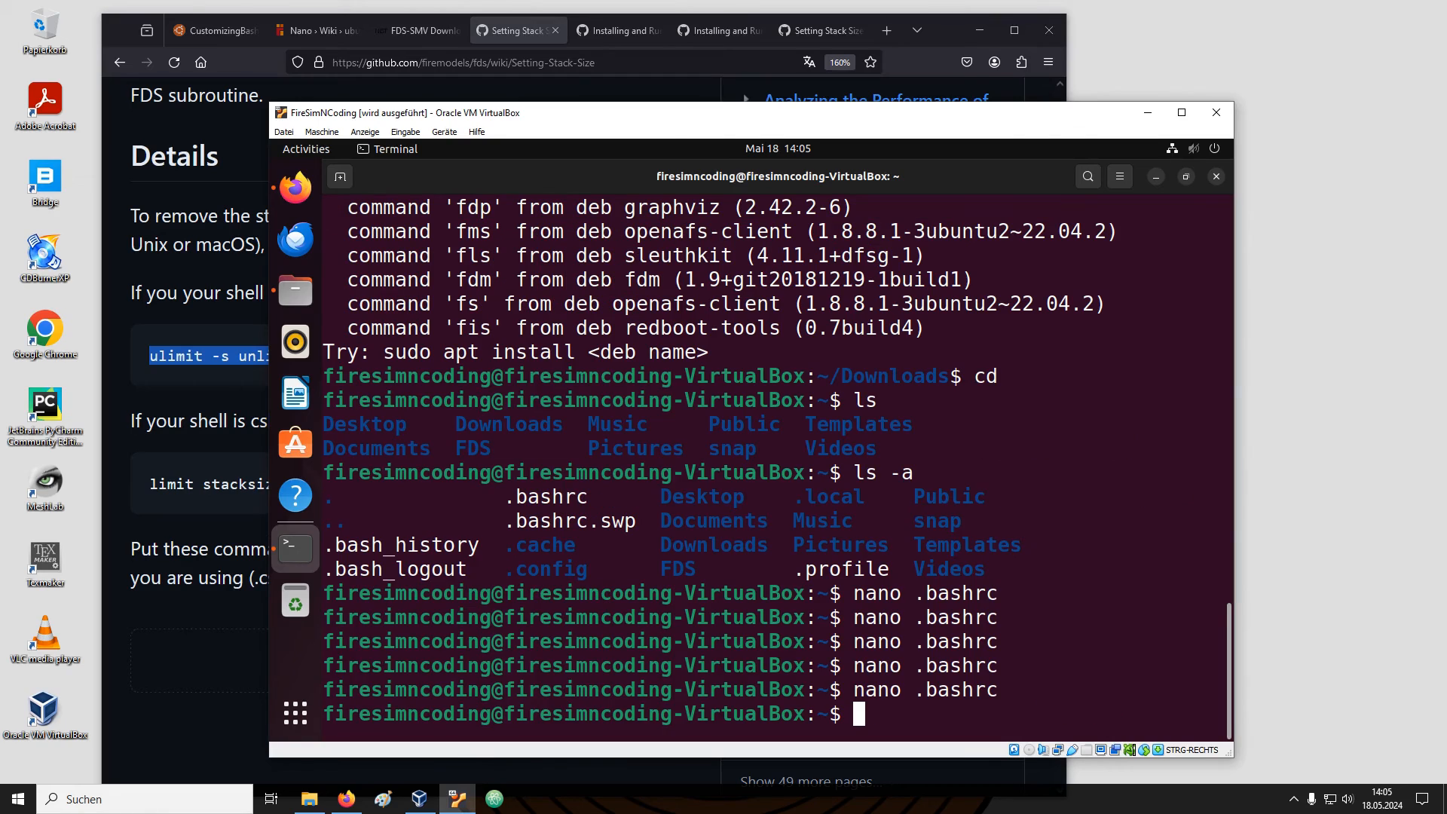
Run fds in a new terminal for FDS-6.9.1 info, then in the old one still getting 'command not found'.
type("fds")
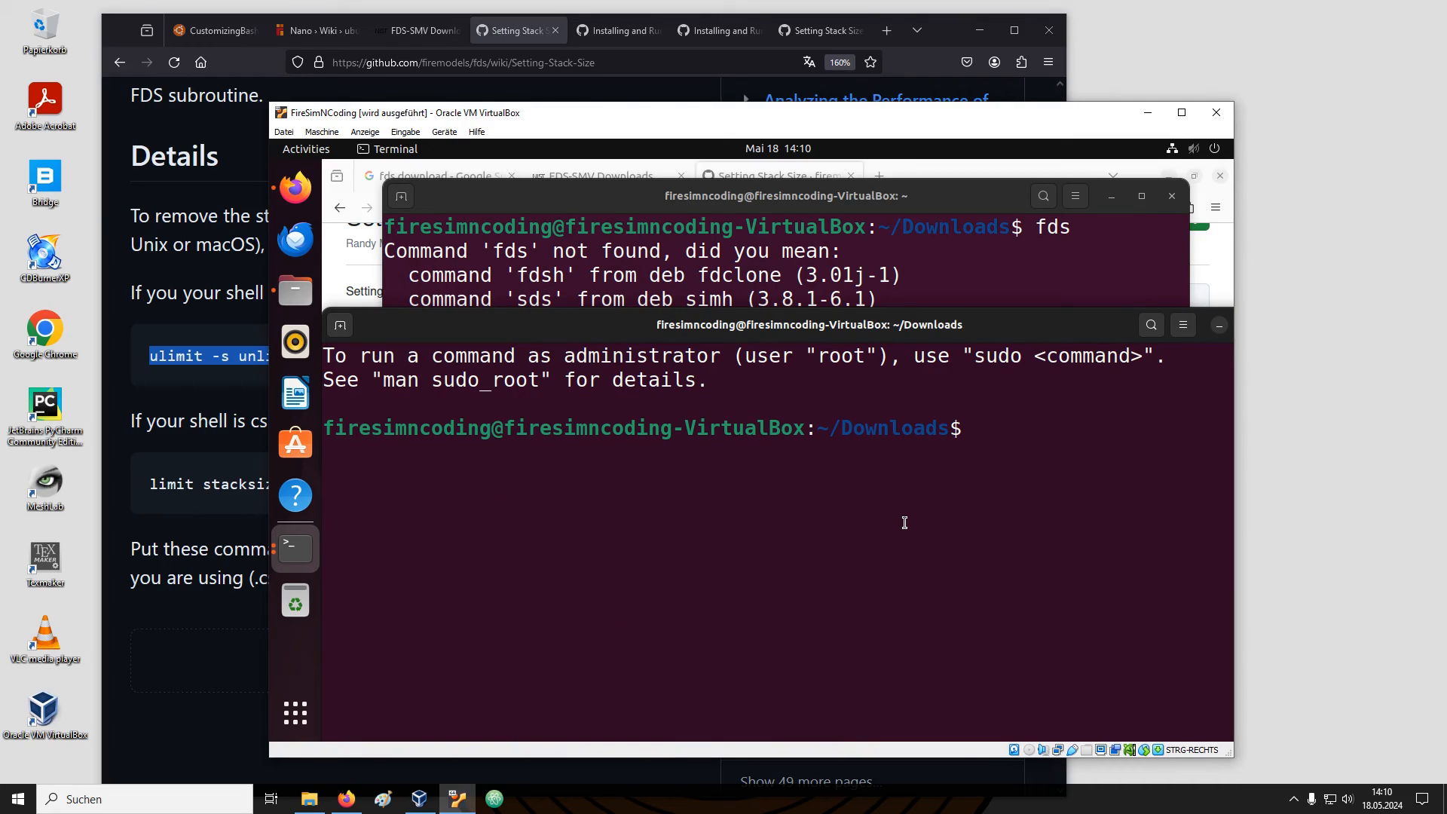
type("fds")
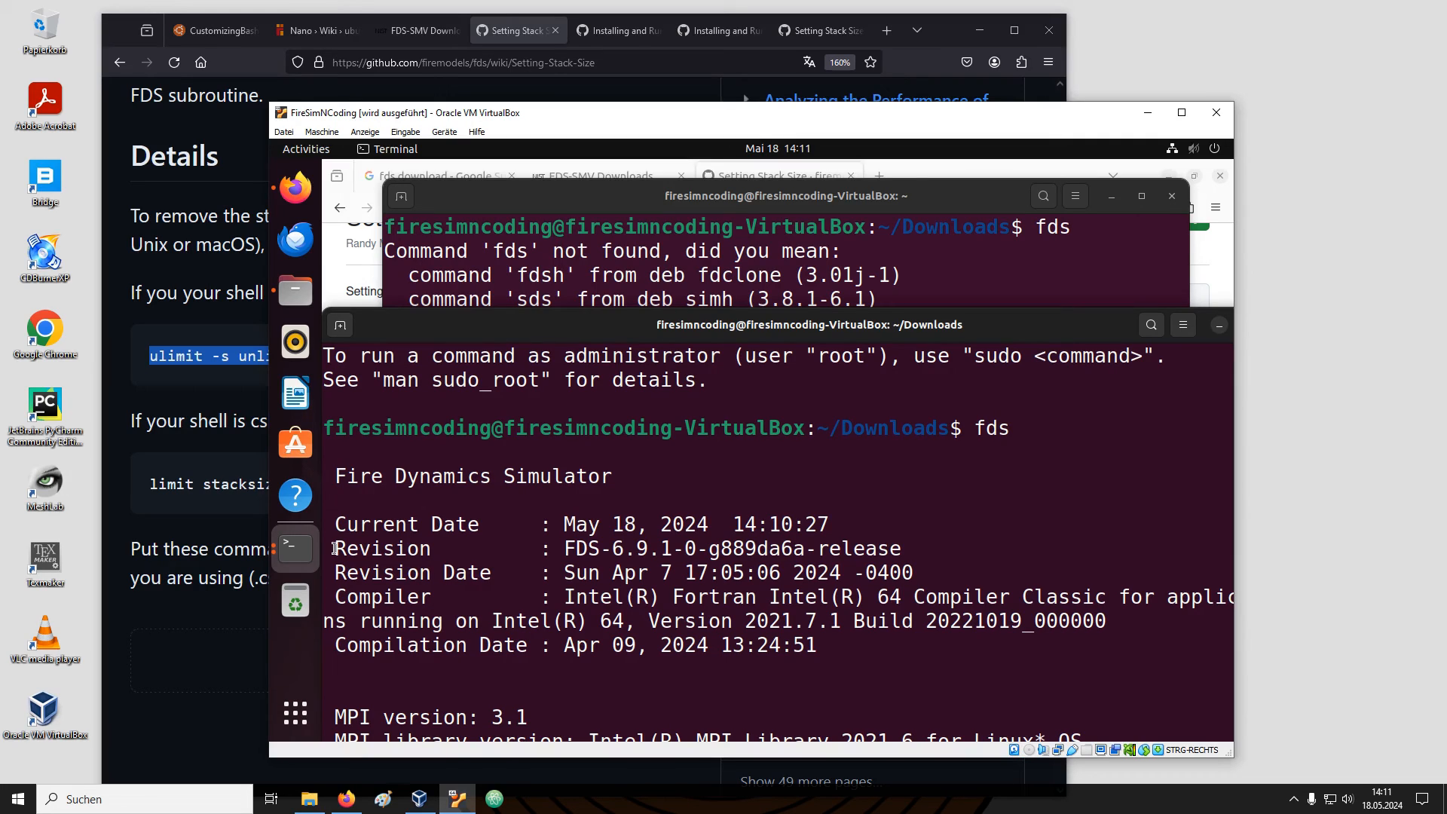
left_click_drag(334, 549, 903, 548)
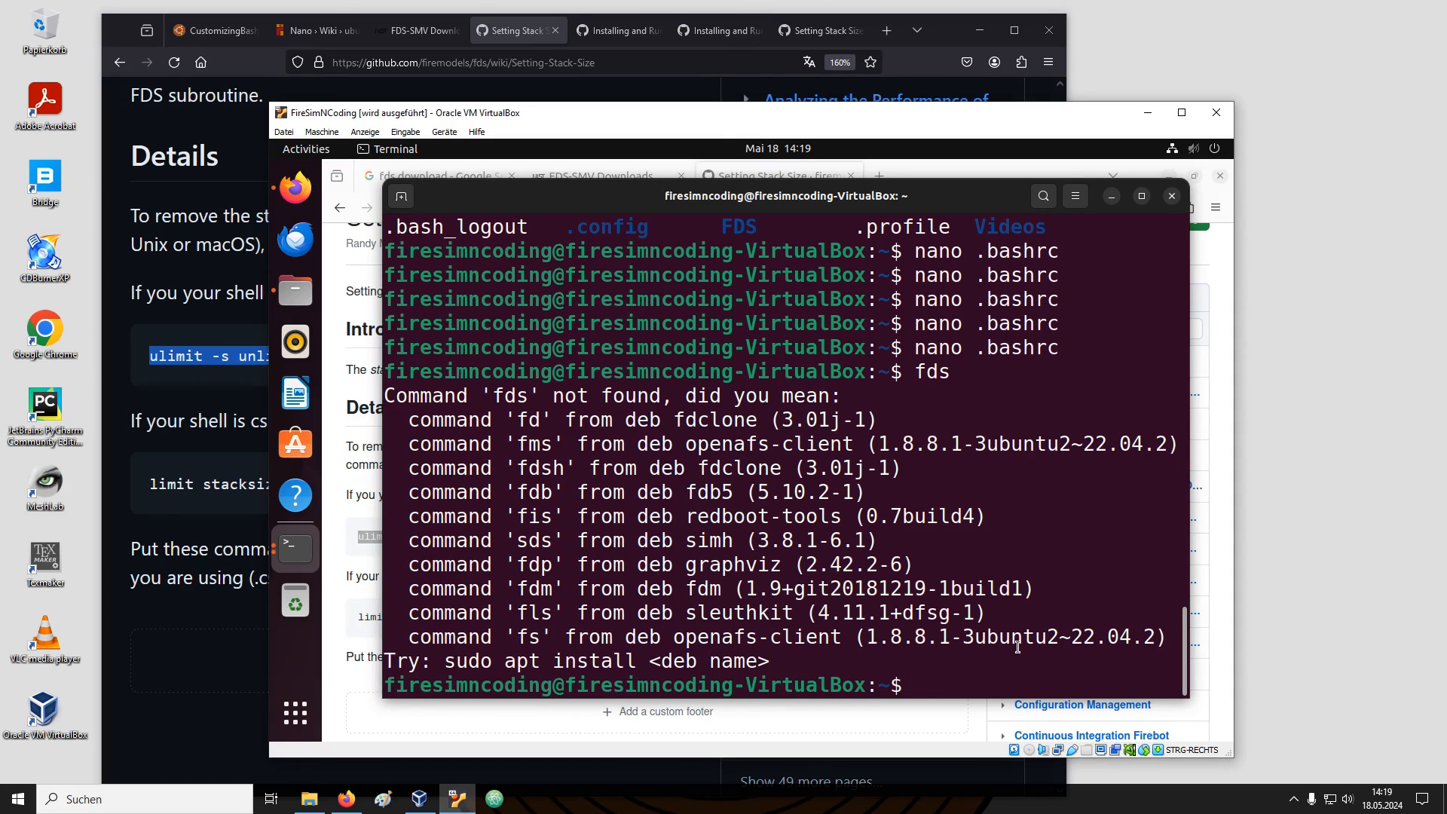
Run source ~/.bashrc so fds now prints the FDS-6.9.1 revision line in this session.
type("source ~/.bashrc")
type("fds")
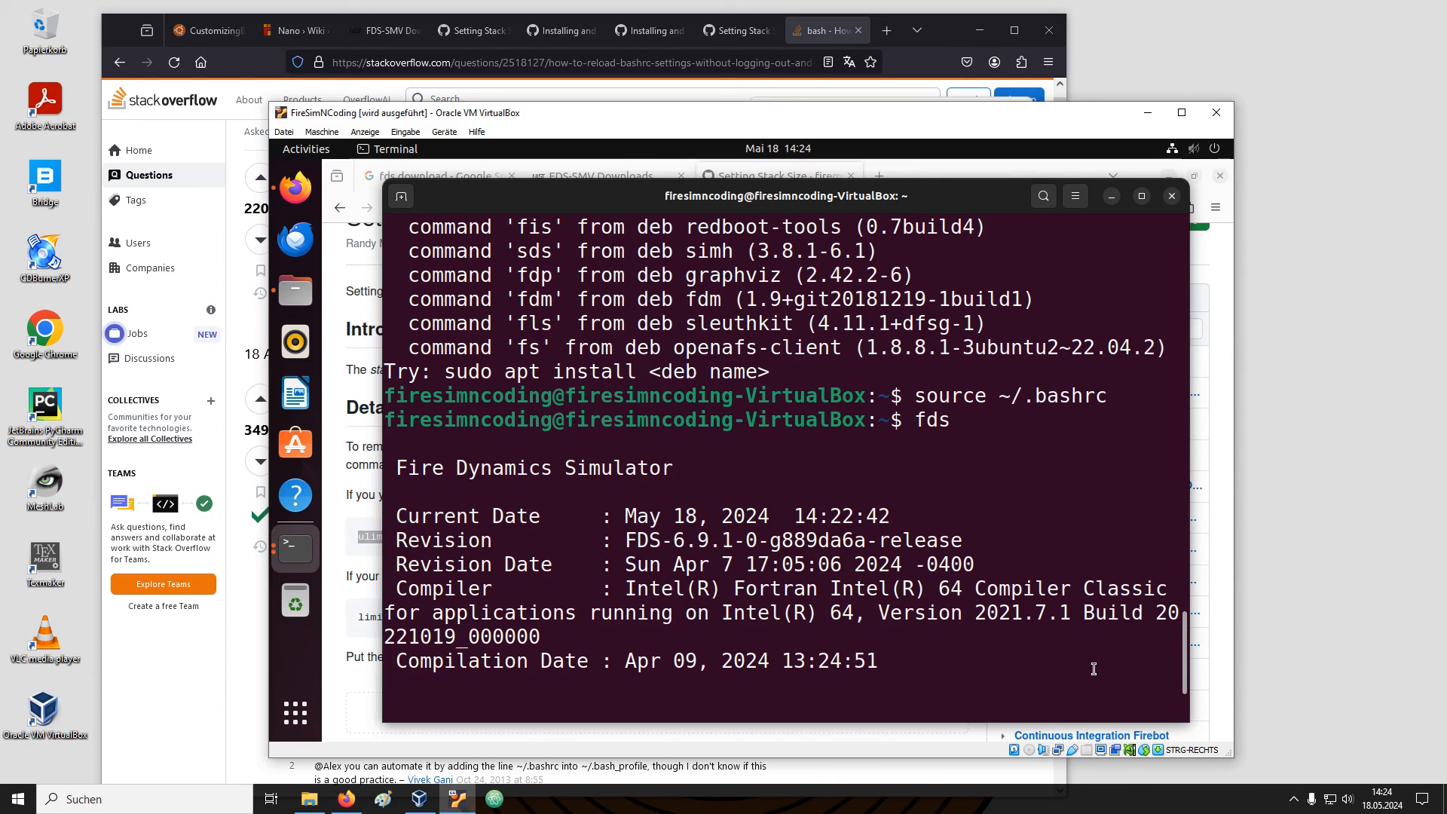
triple_click(674, 540)
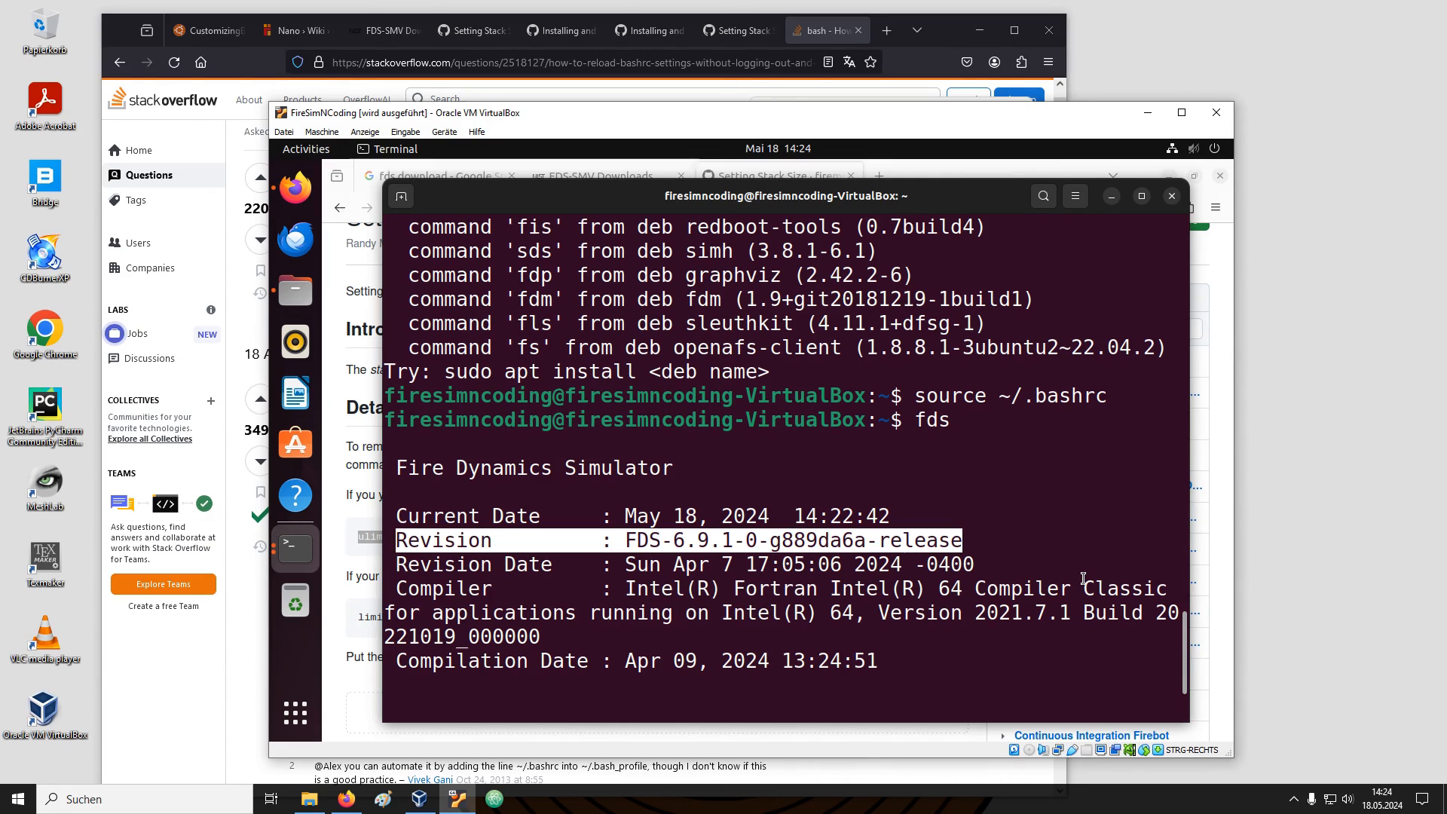